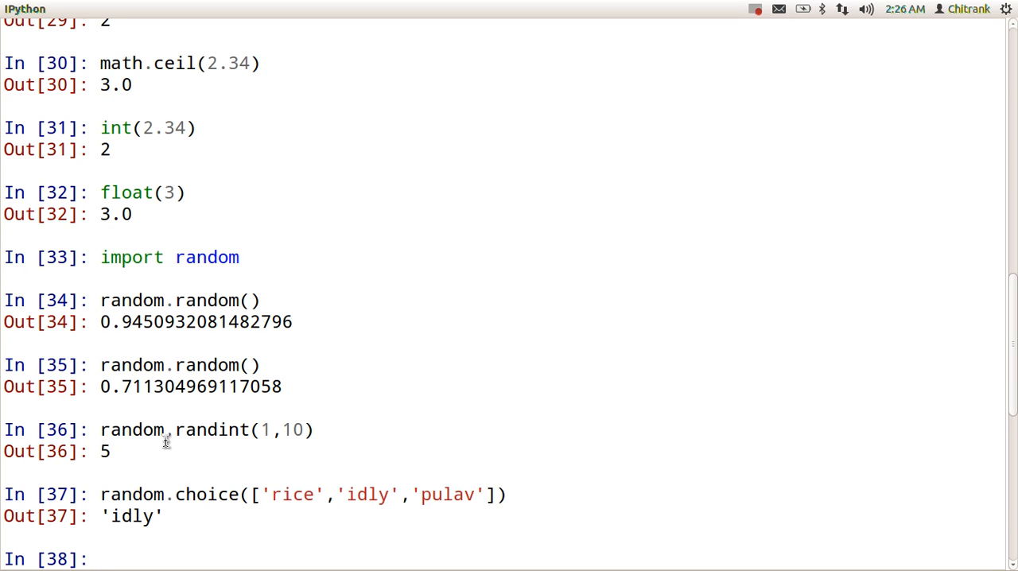
Evaluate 0.1 + 0.1 + 0.1 - 0.3, which returns 5.551115123125783e-17.
type("0.")
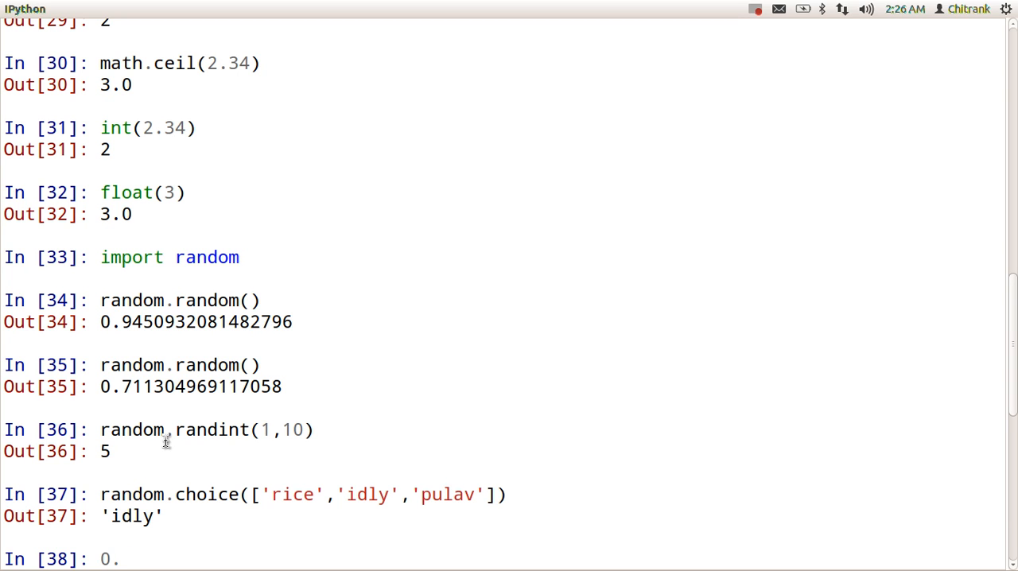
type("1 + 0")
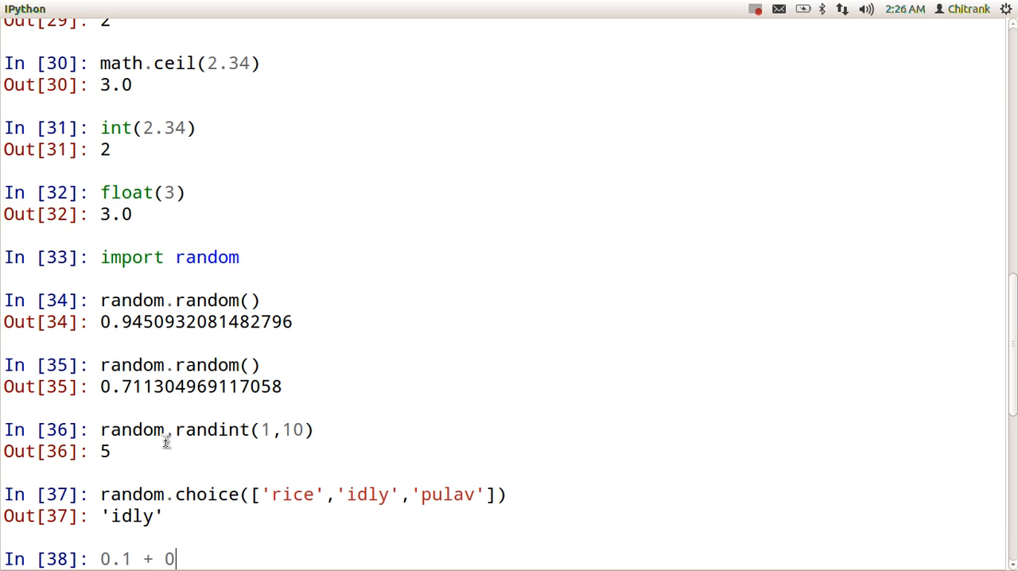
type(".1 +")
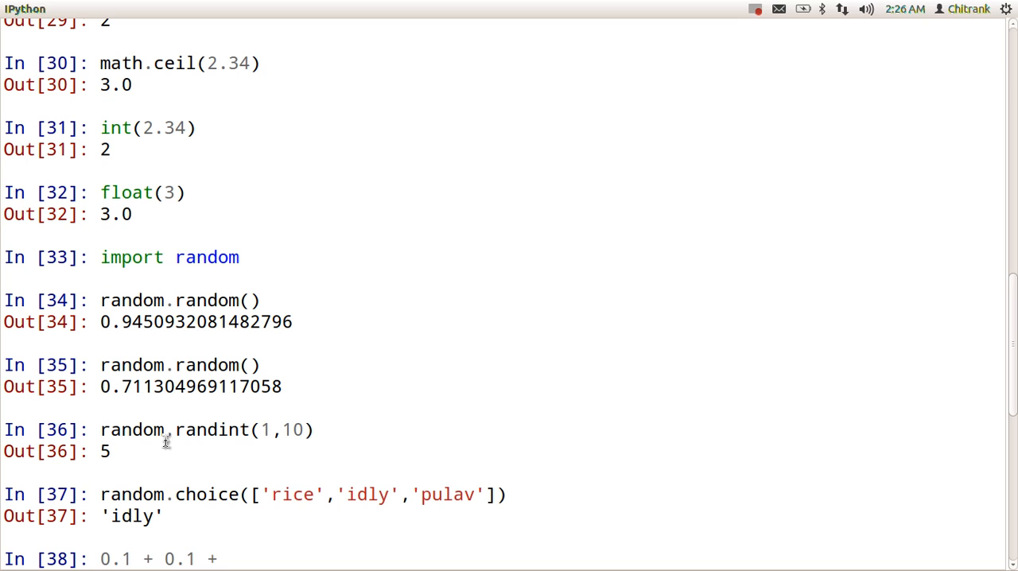
type("0.1 - 0.3")
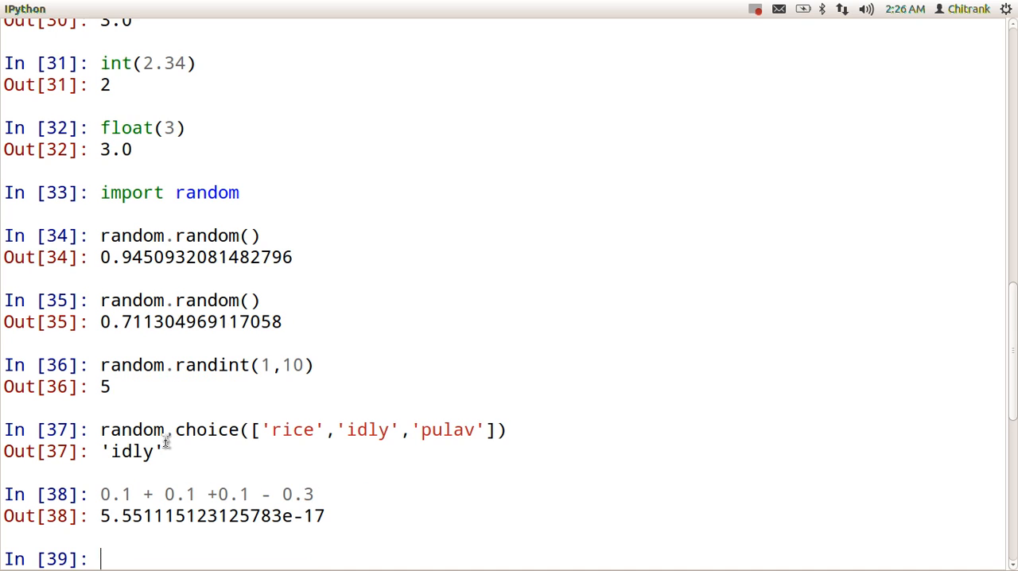
mouse_move(100, 515)
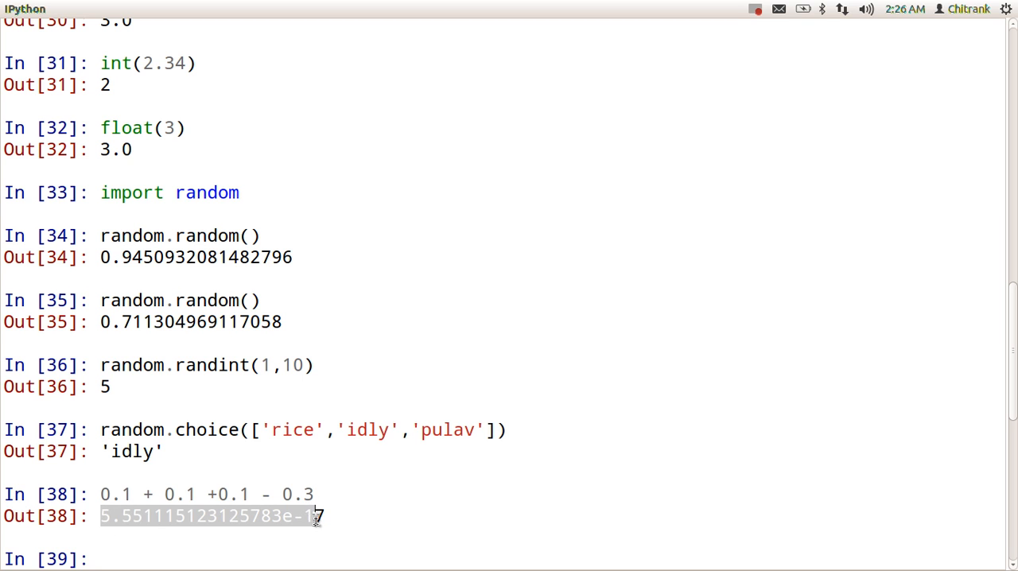
left_click(115, 559)
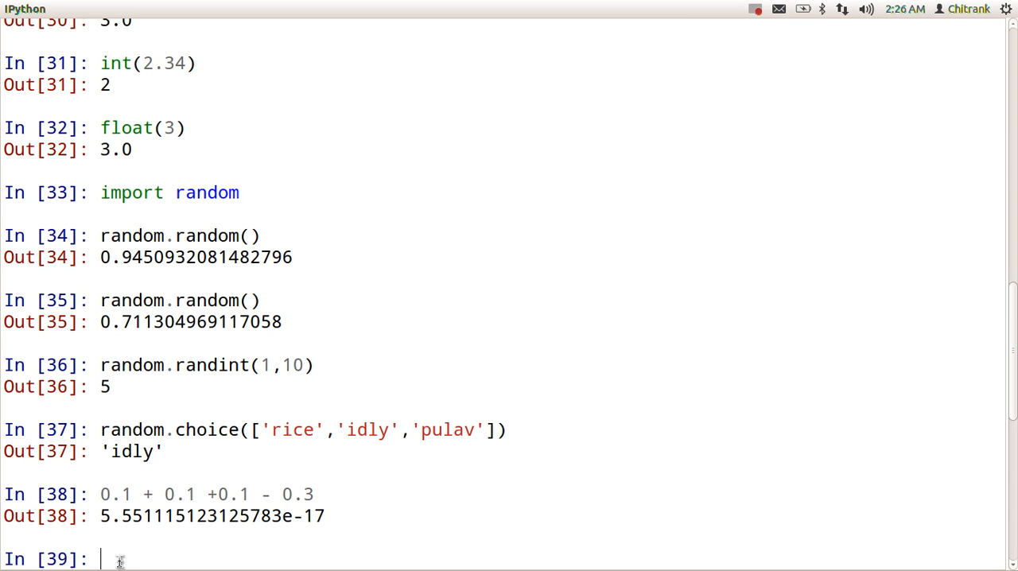
Run print 0.1 + 0.1 + 0.1 - 0.3, which shows 5.55111512313e-17.
type("p")
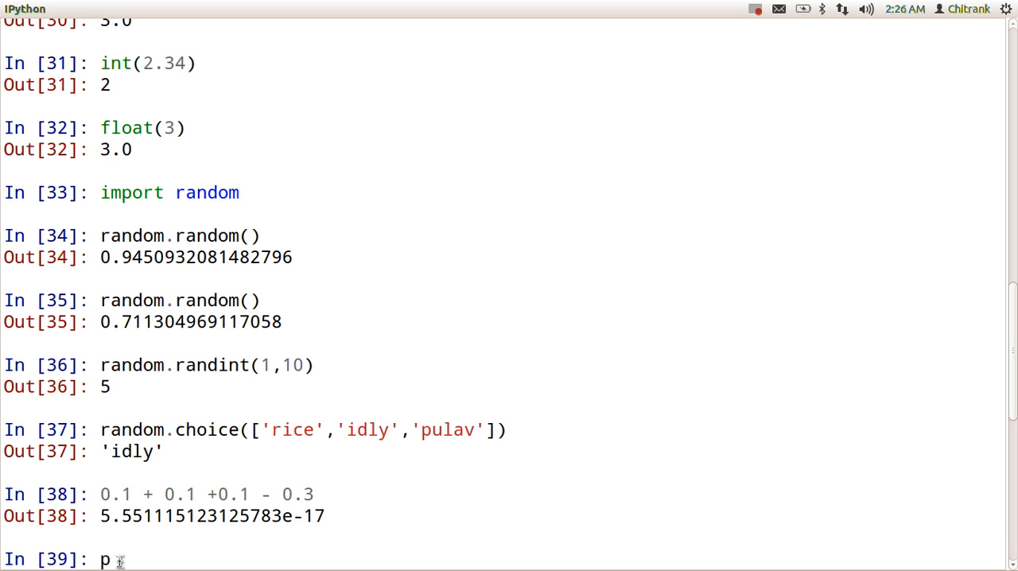
type("rint")
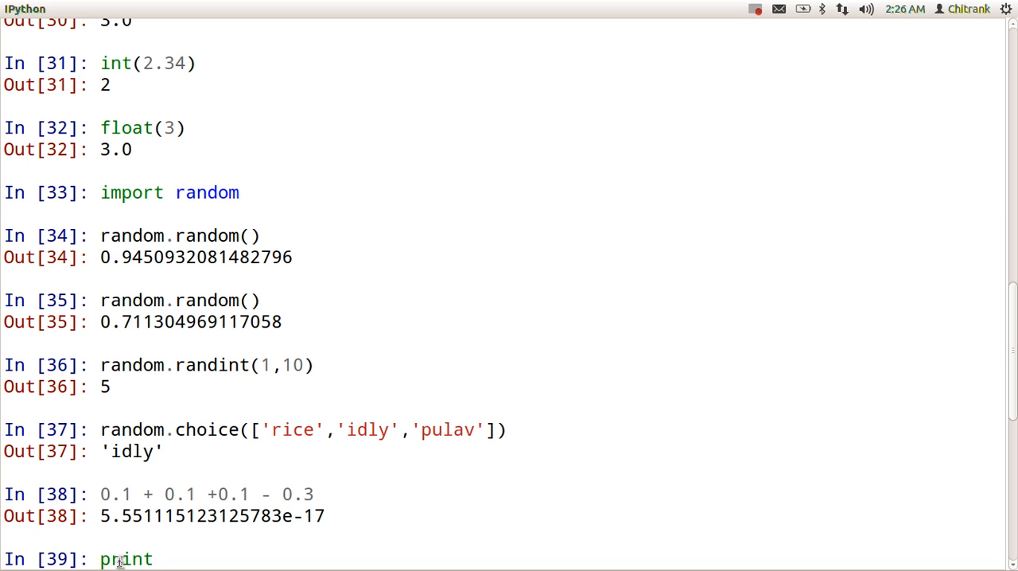
type("0.1")
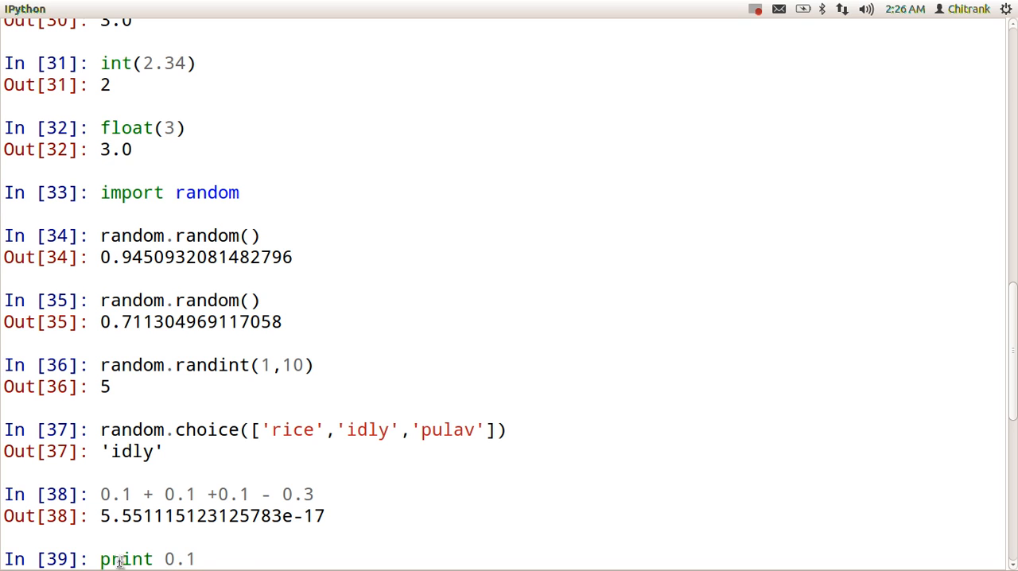
type("+ 0.1")
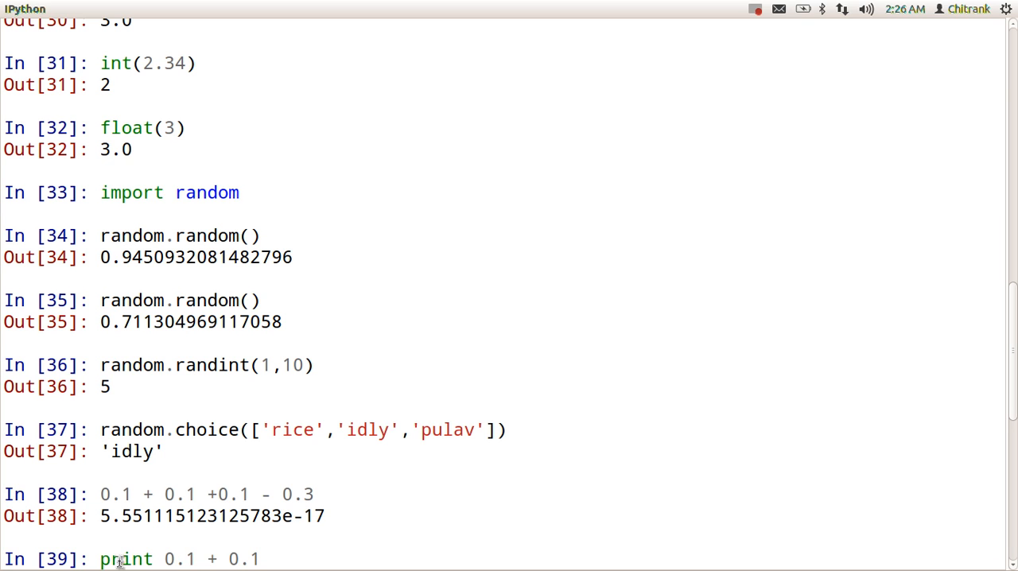
type("+ 0")
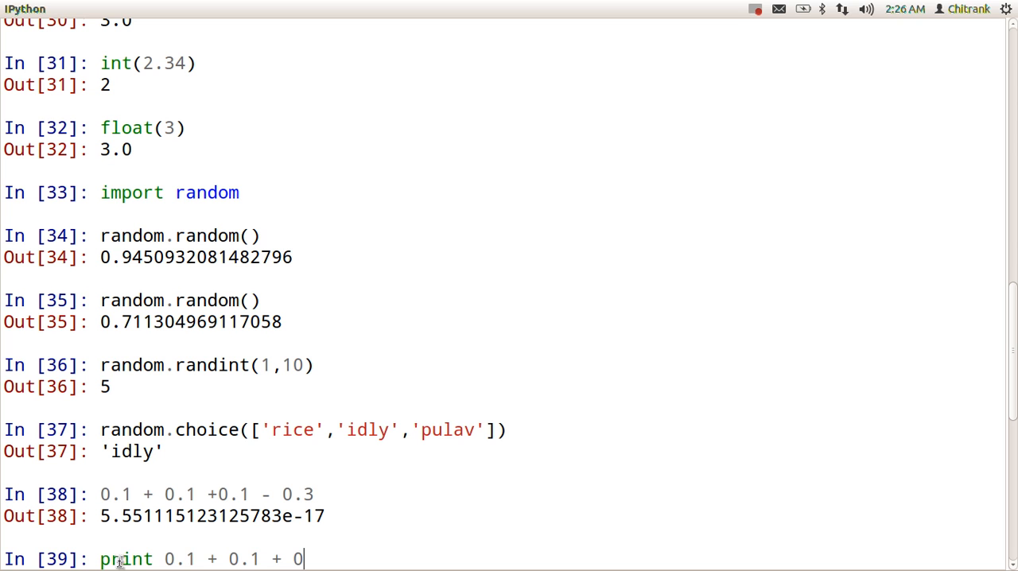
type(".1 - 0.3")
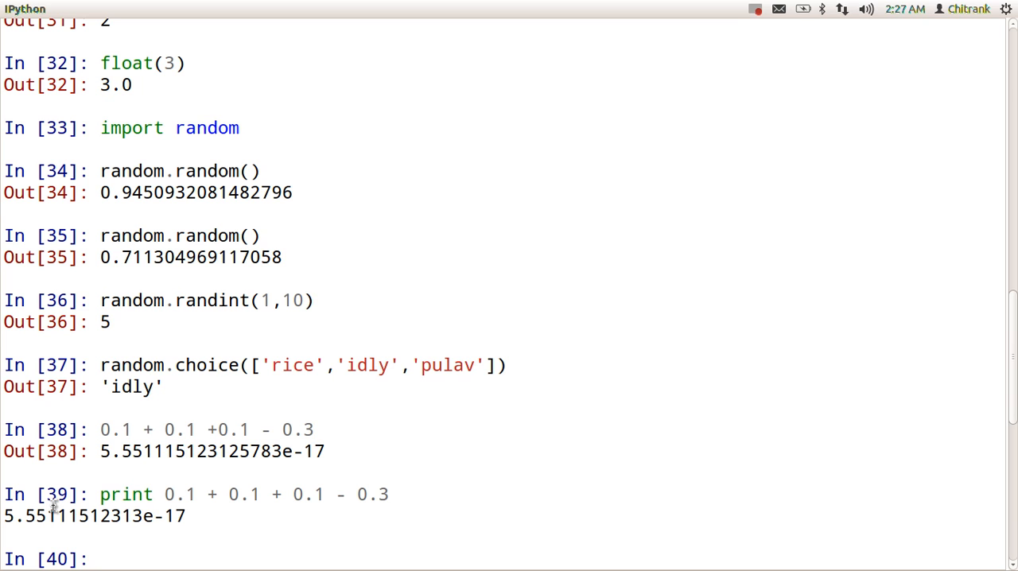
mouse_move(191, 505)
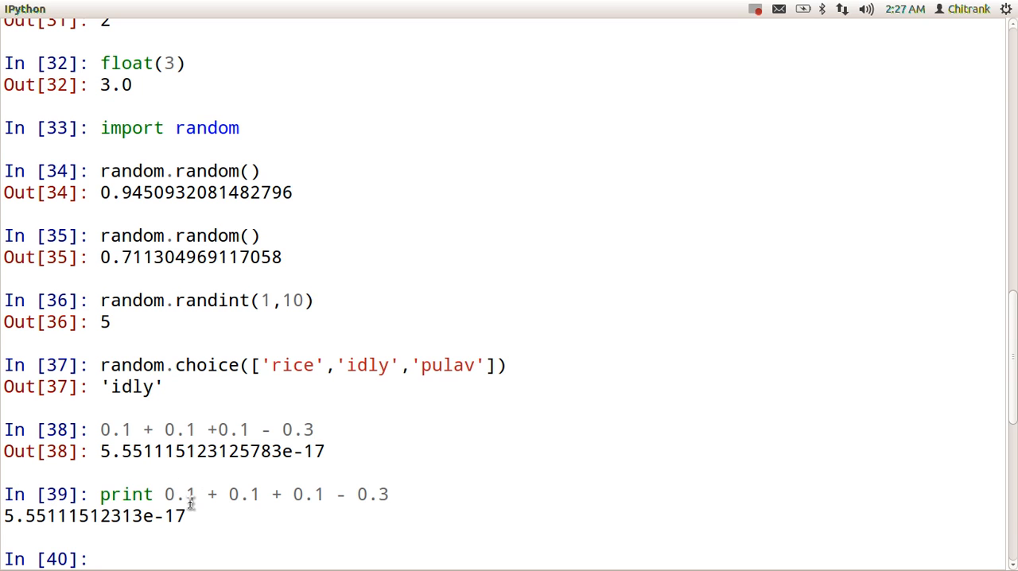
mouse_move(133, 552)
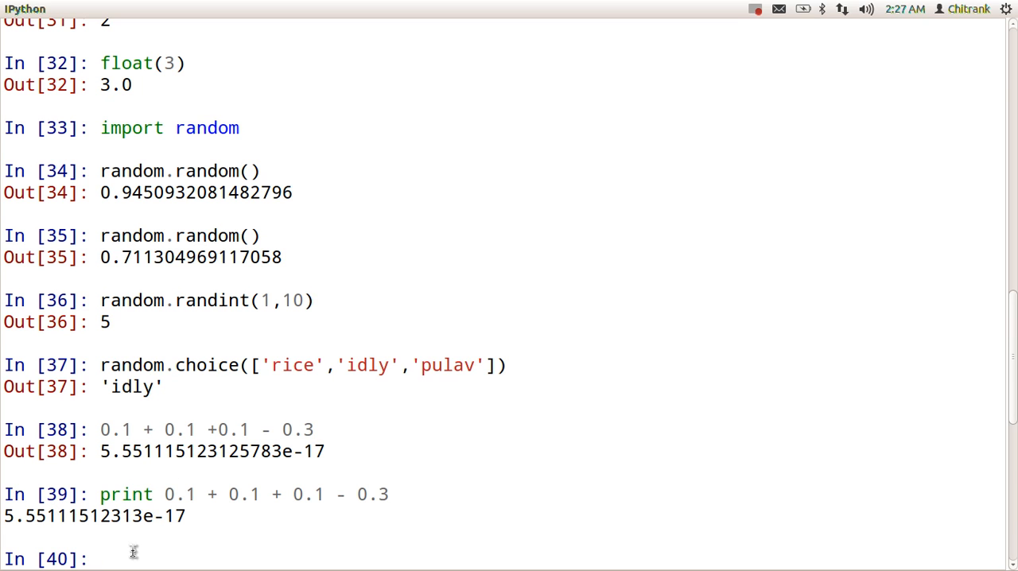
Import the decimal module.
type("fr")
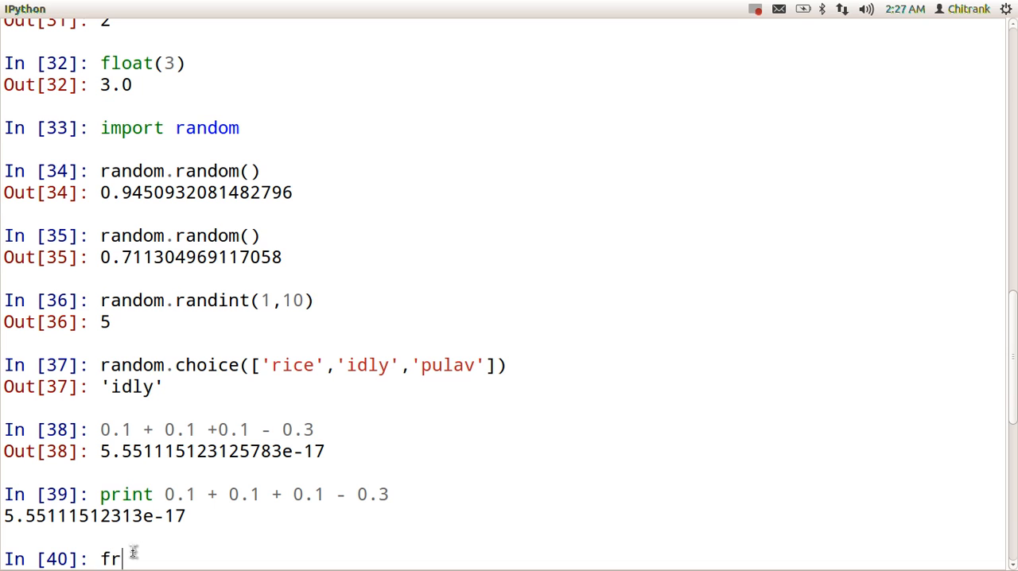
type("om")
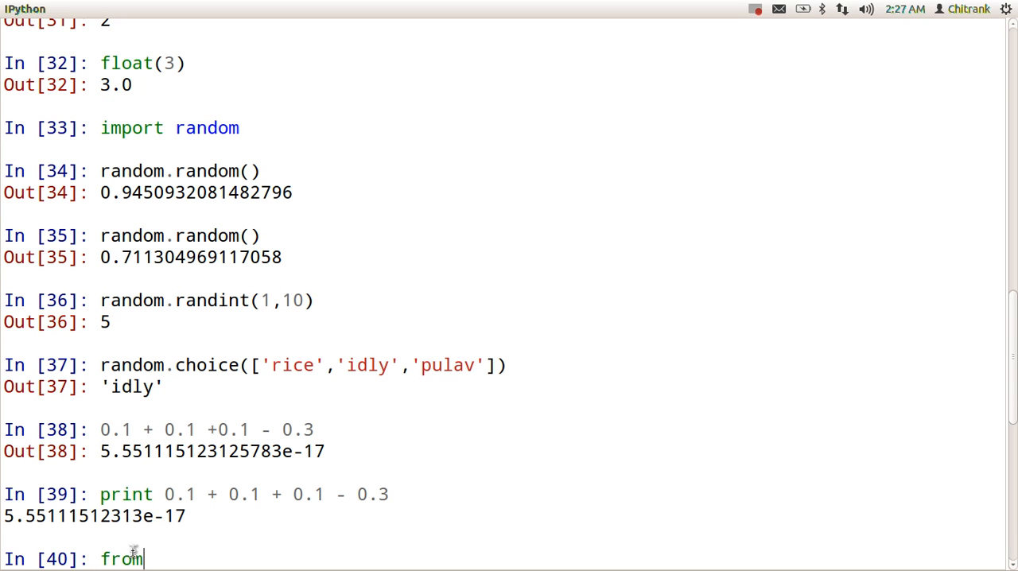
type("impo")
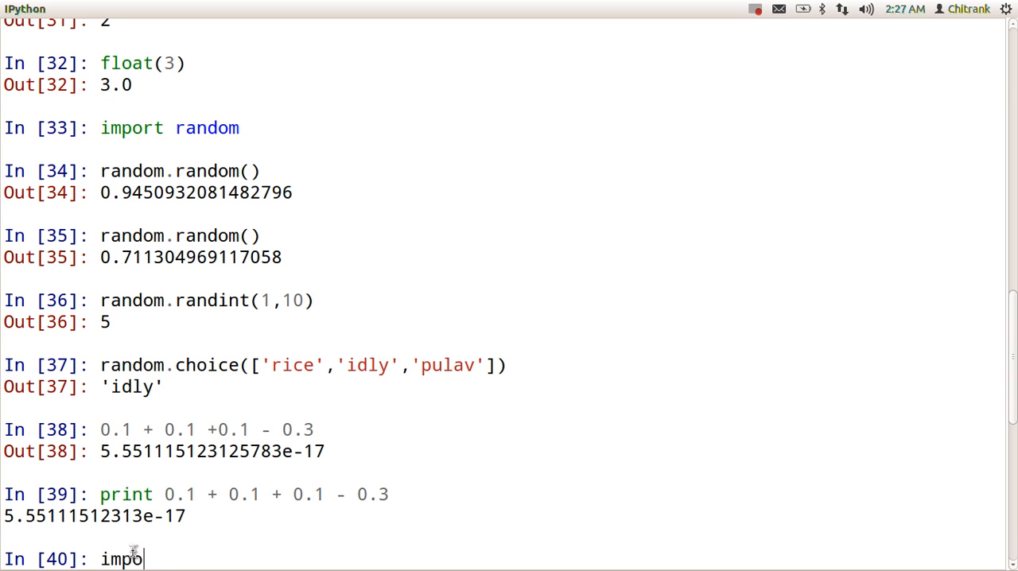
type("rt")
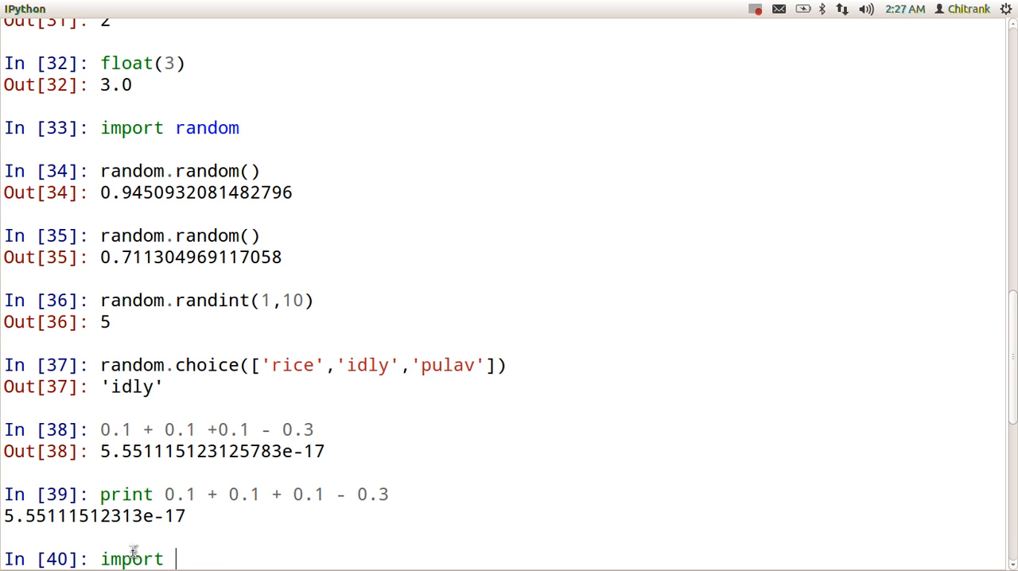
type("decimal")
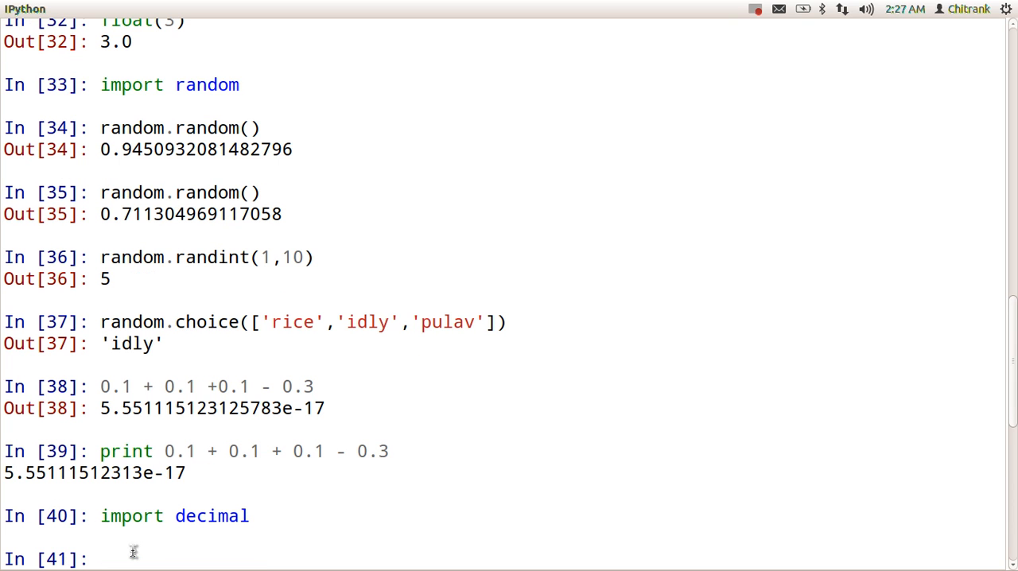
Evaluate three Decimal('0.1') values minus Decimal('0.3'), returning Decimal('0.0').
type("decimal")
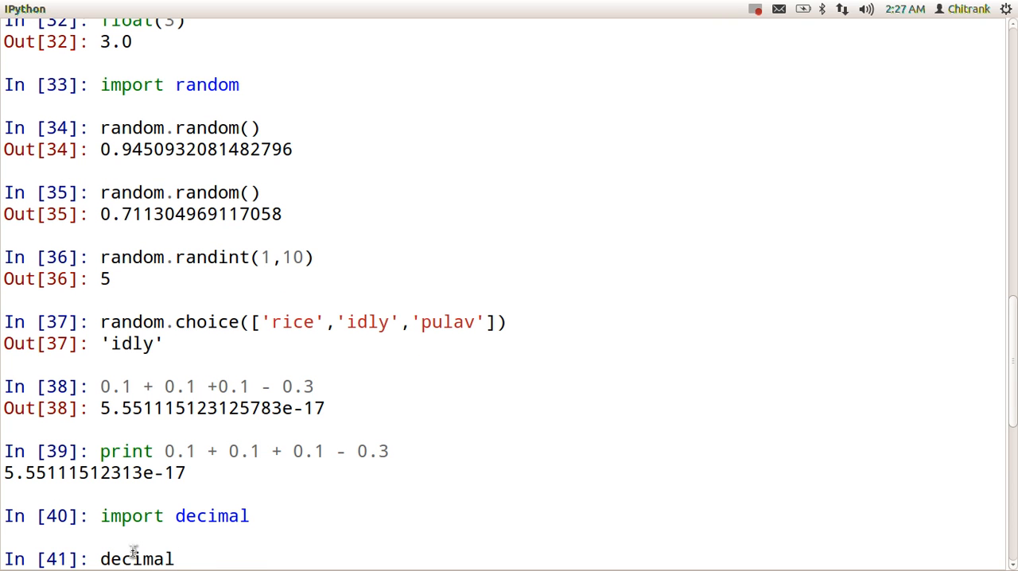
type(".Deci")
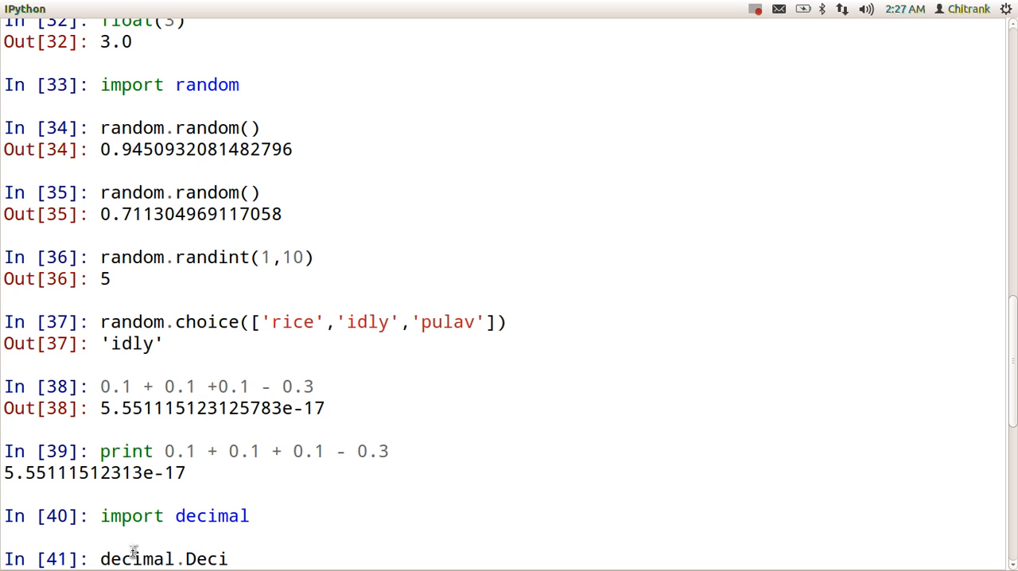
type("mal")
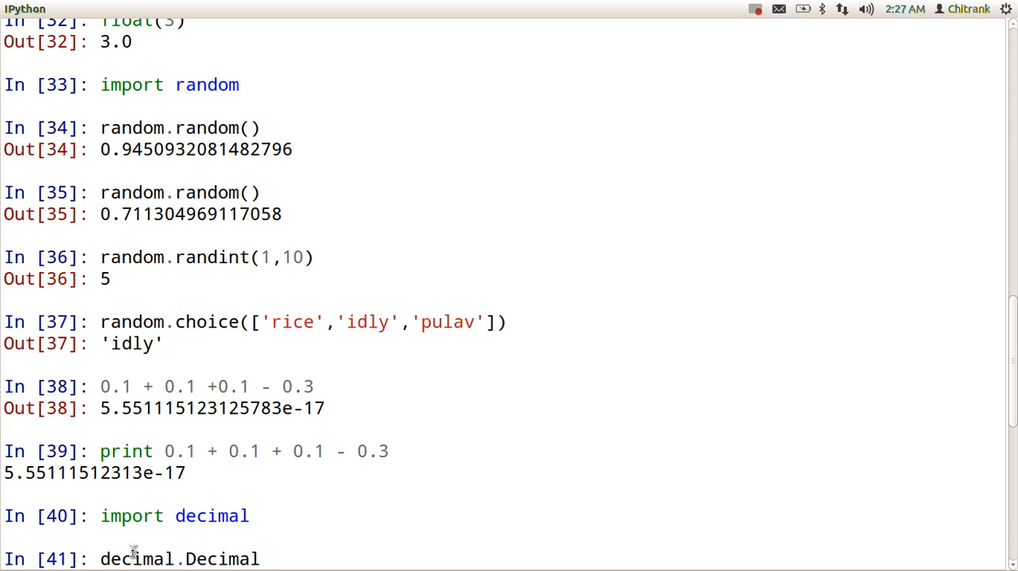
type("(0.1")
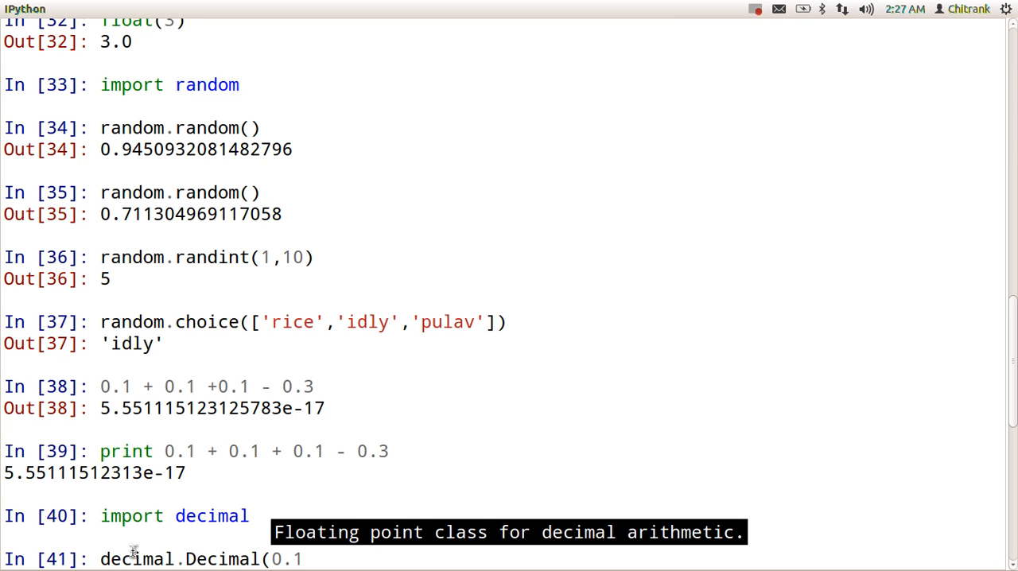
type("'")
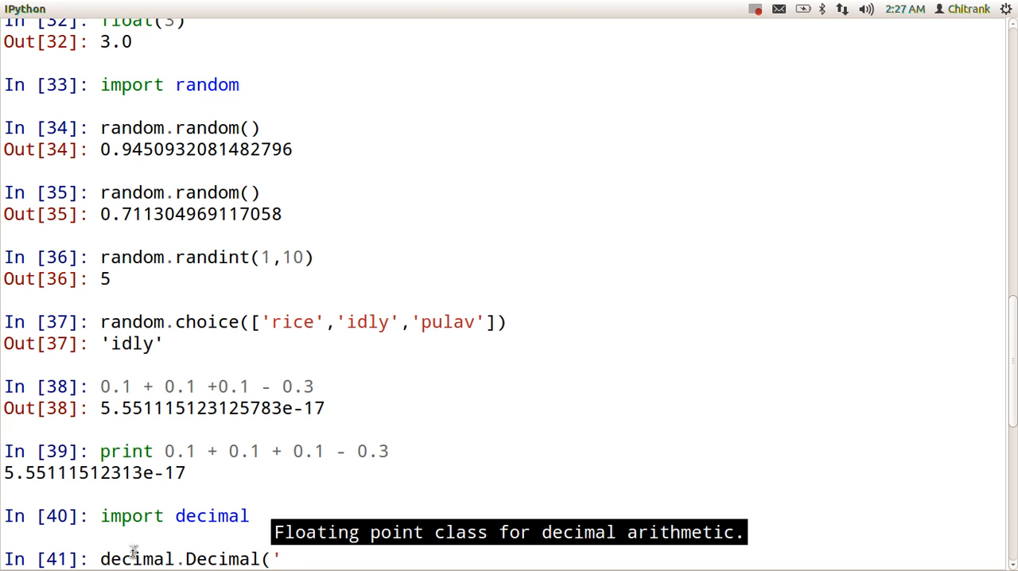
type("0.1")
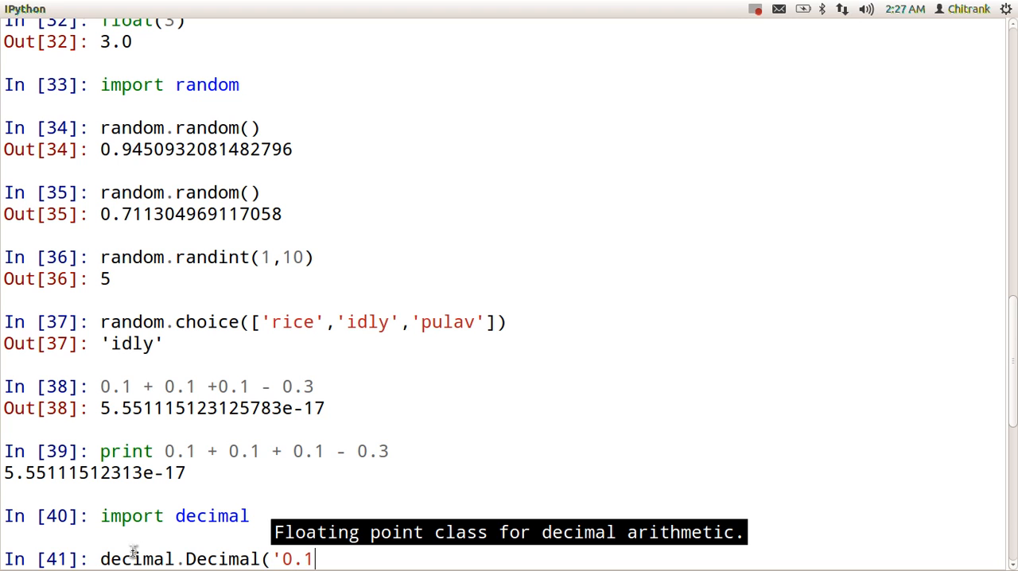
type(")")
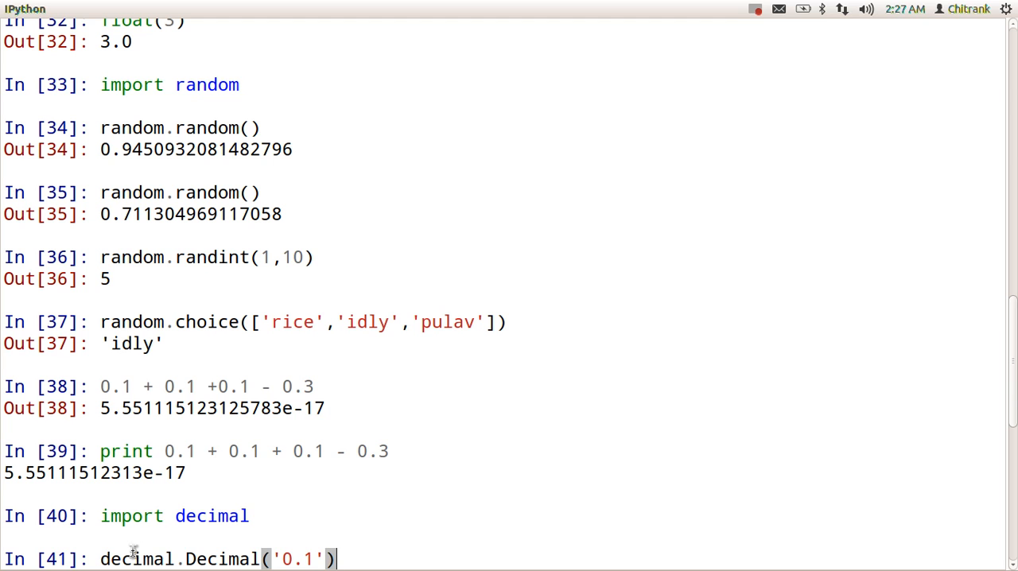
type("+")
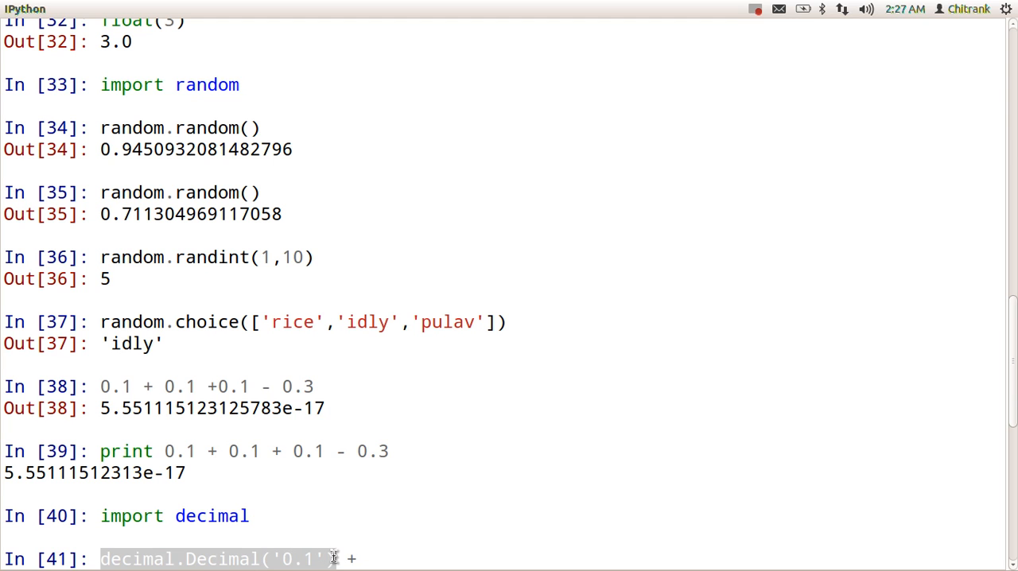
right_click(334, 556)
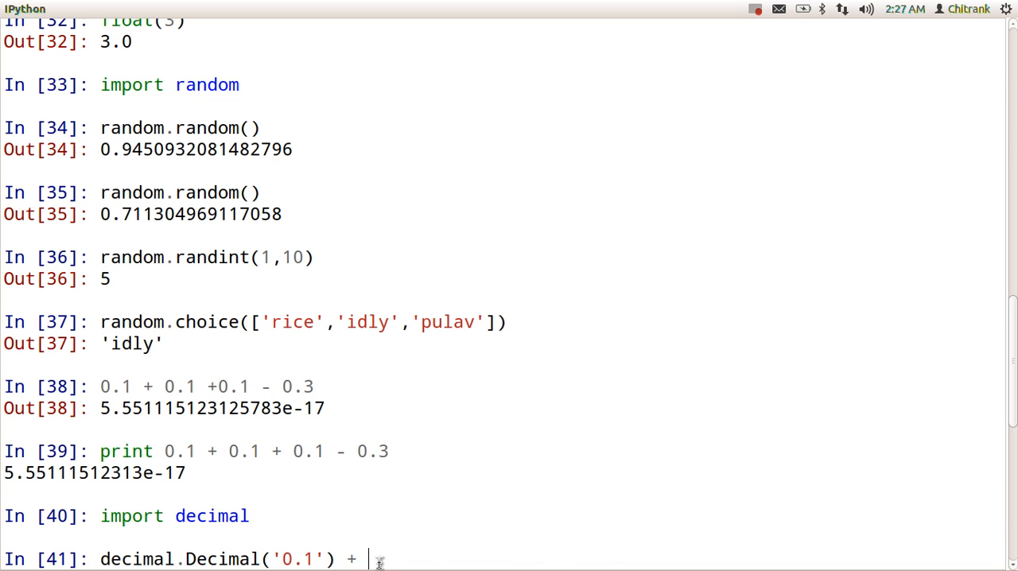
type("decimal.Decimal('0.1')")
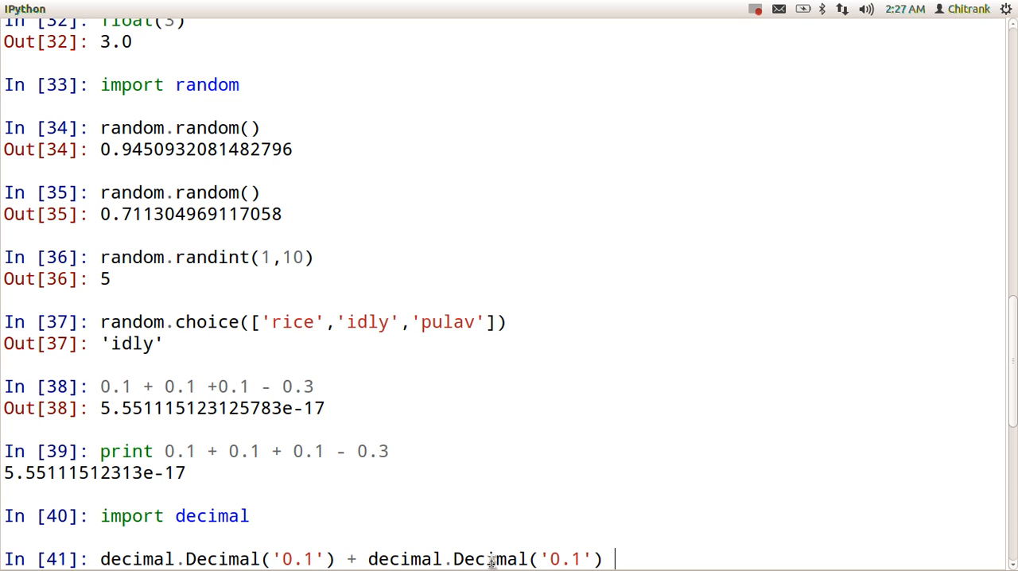
type("+ decimal.Decimal('0.1')")
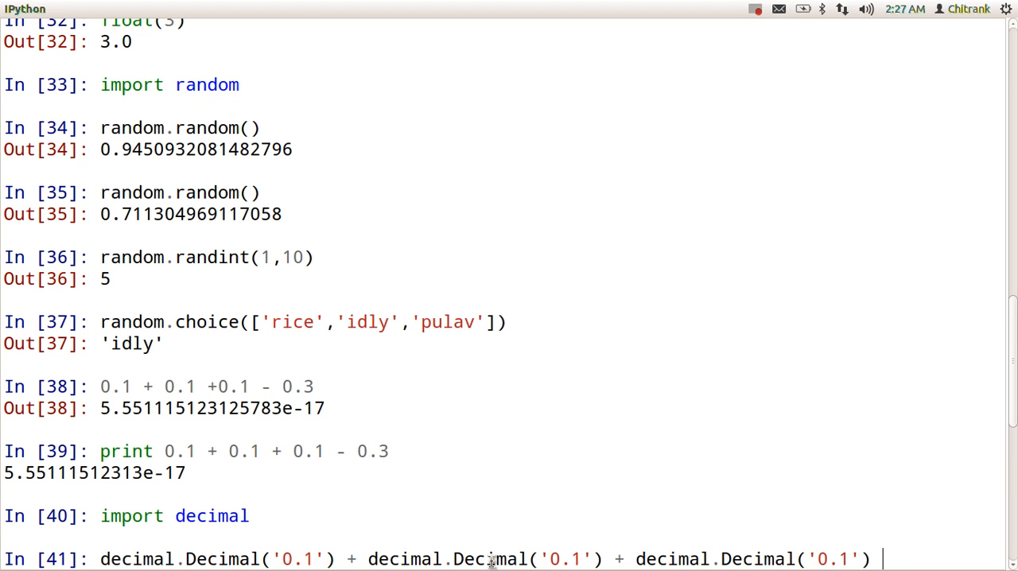
type("- decimal.Decimal('0.3")
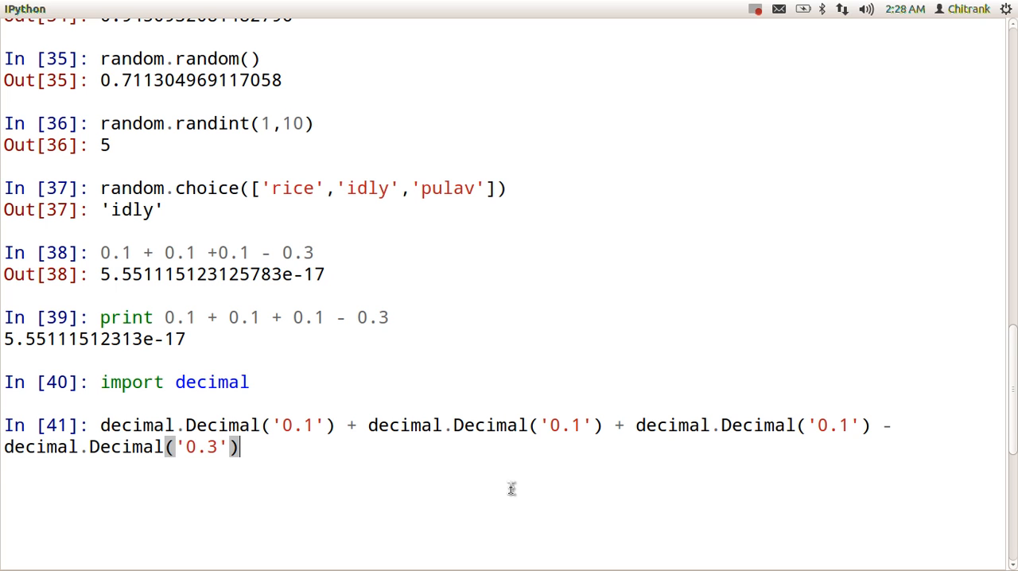
key("Return")
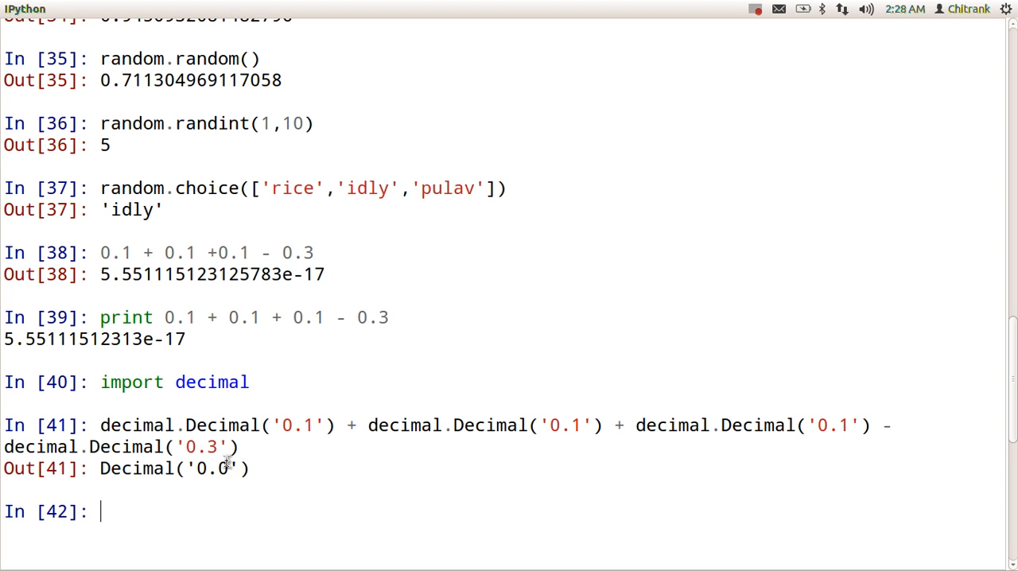
mouse_move(199, 479)
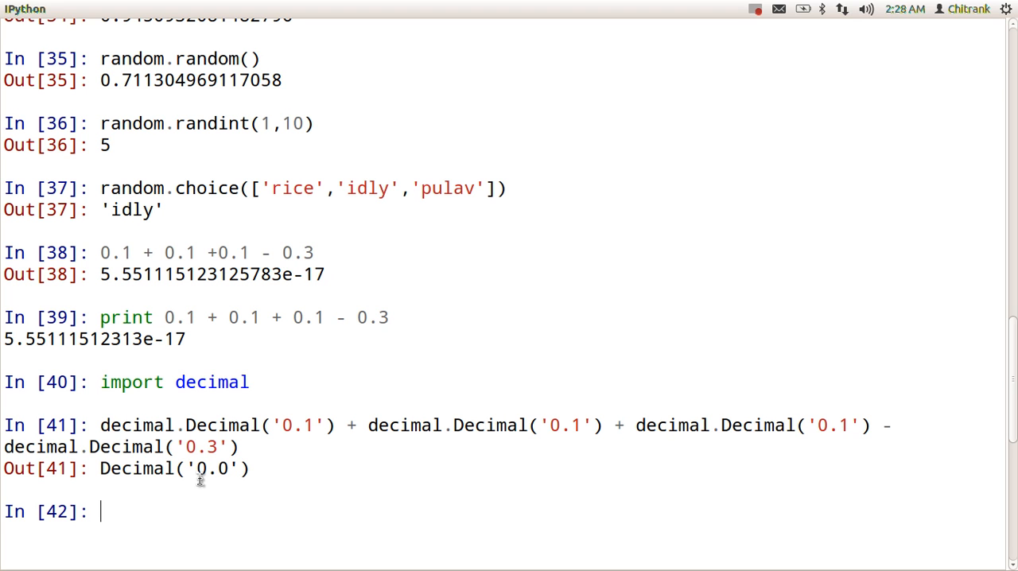
Compute Decimal('1') / Decimal('7'), returning 0.1428571428571428571428571429.
type("decimal")
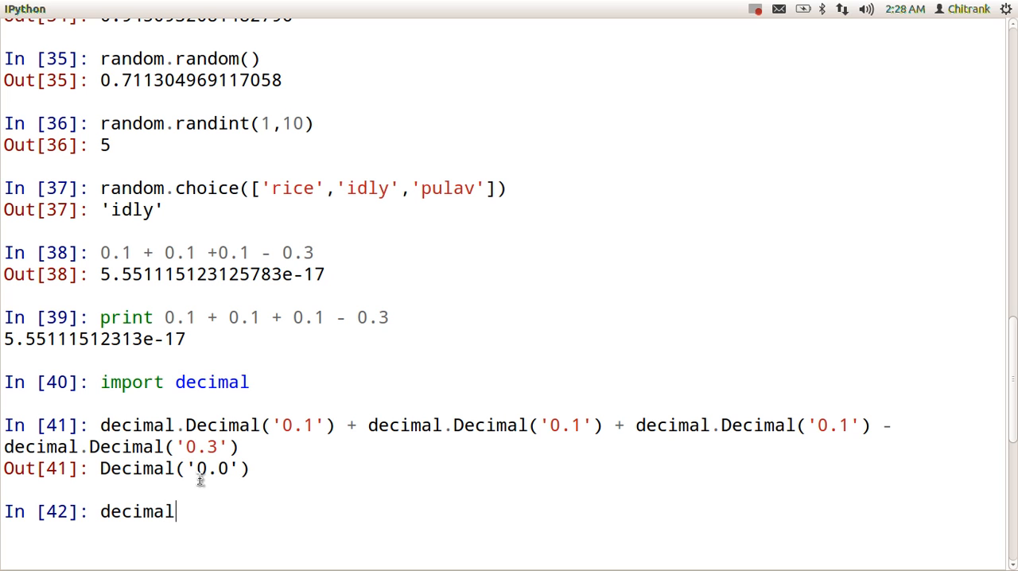
key("BackSpace")
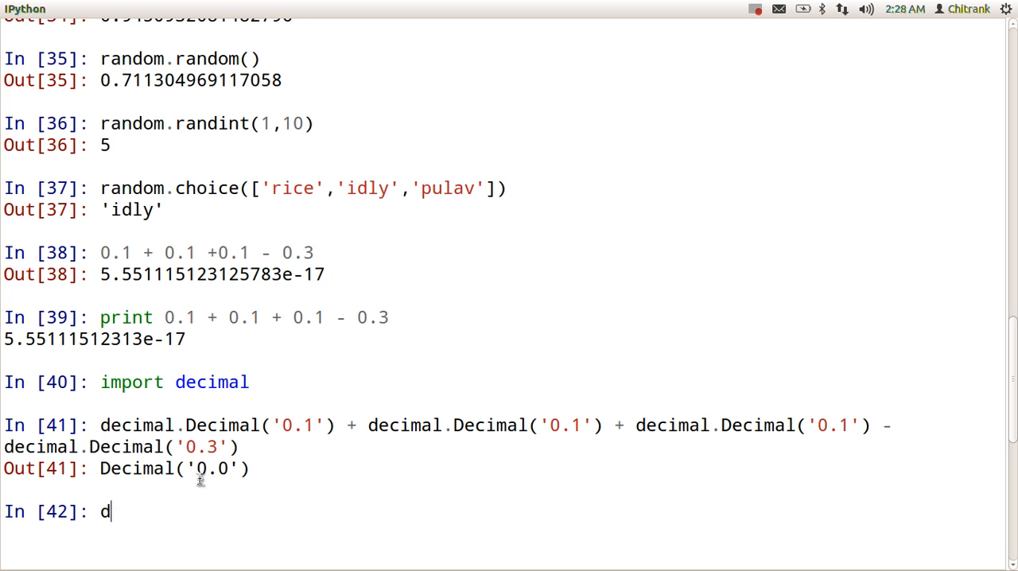
type("ecimal.Decimal('0.1')")
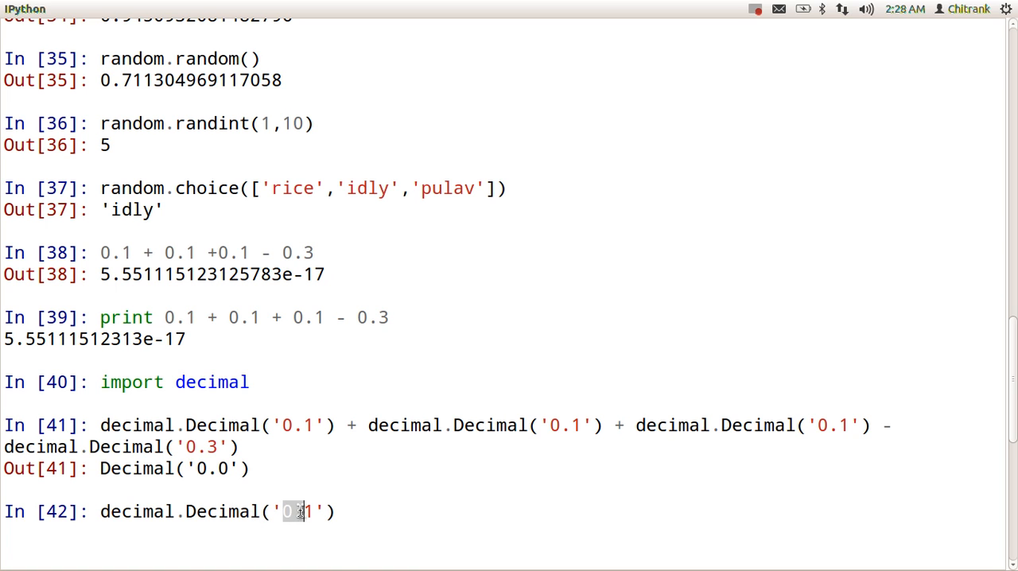
type("1")
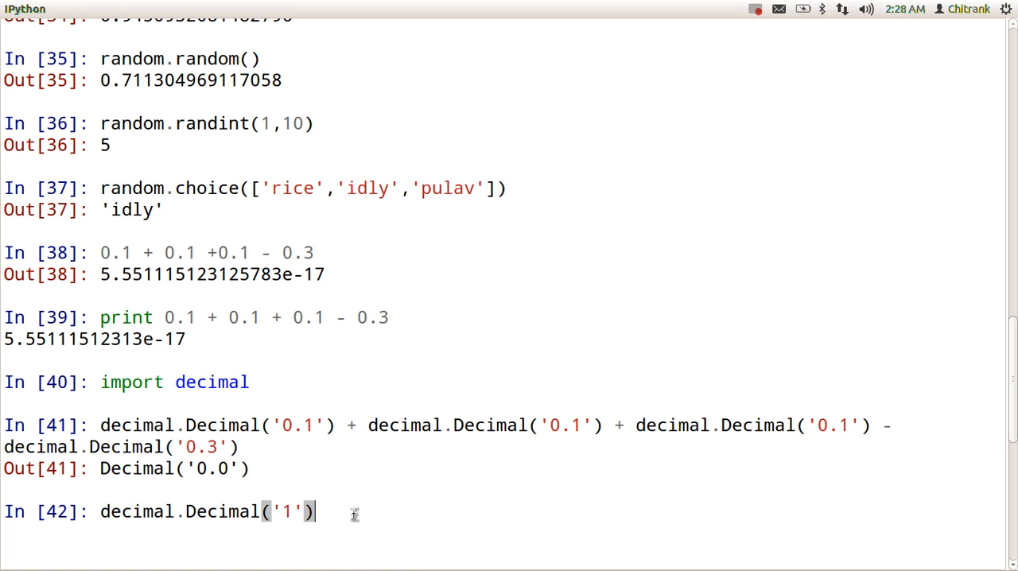
type("/")
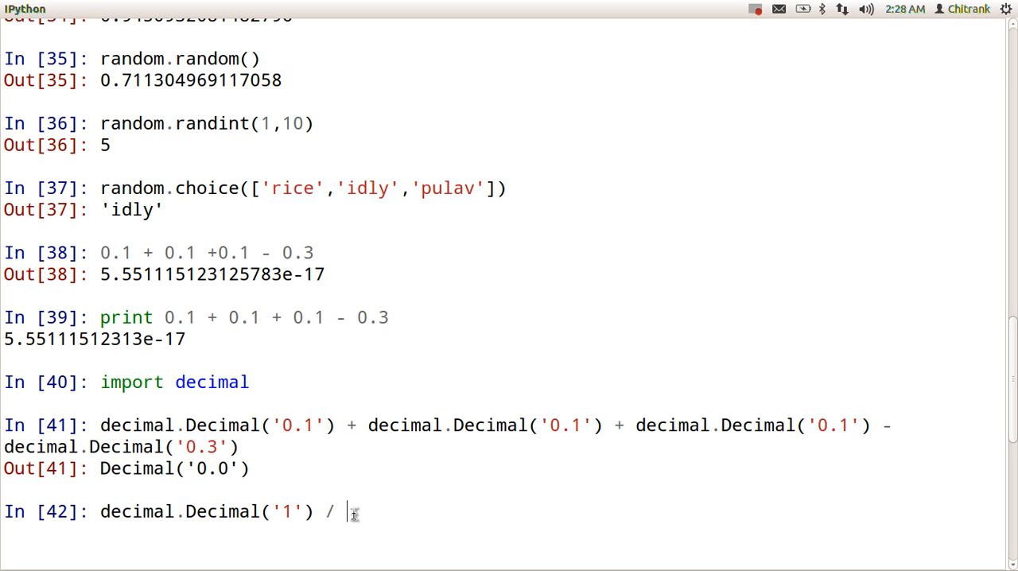
type("decimal.Decimal('0.1')")
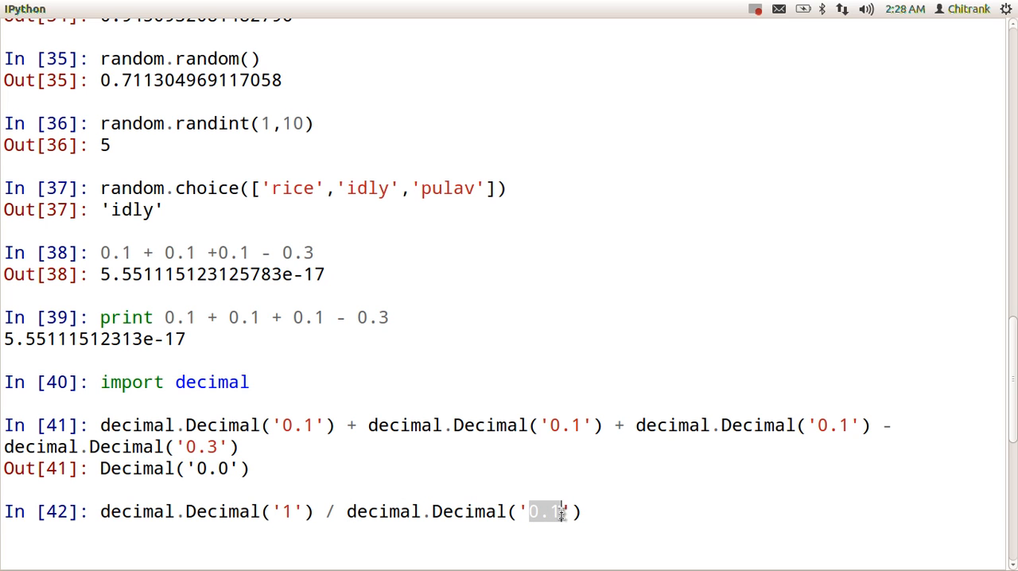
type("7")
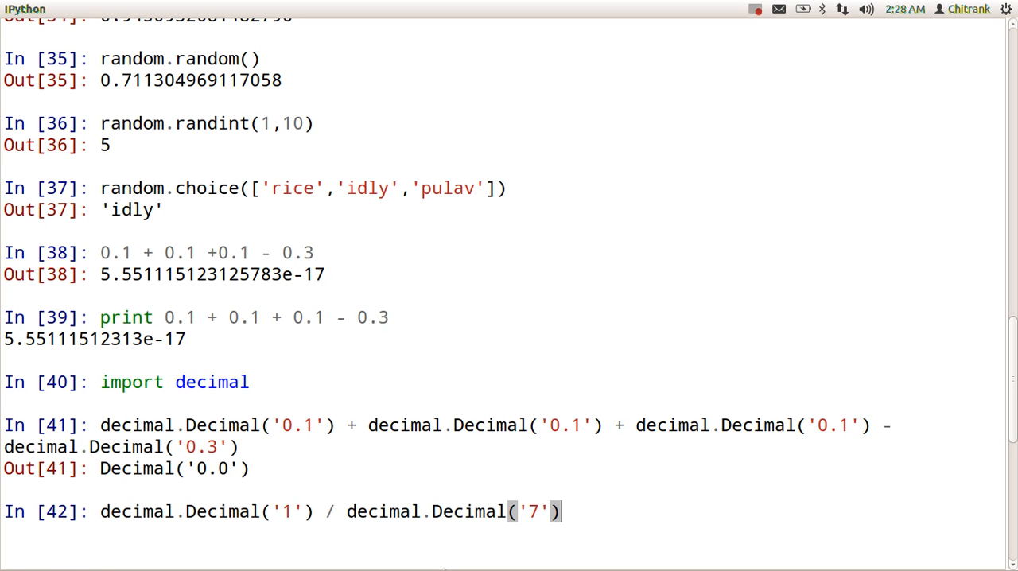
key("Return")
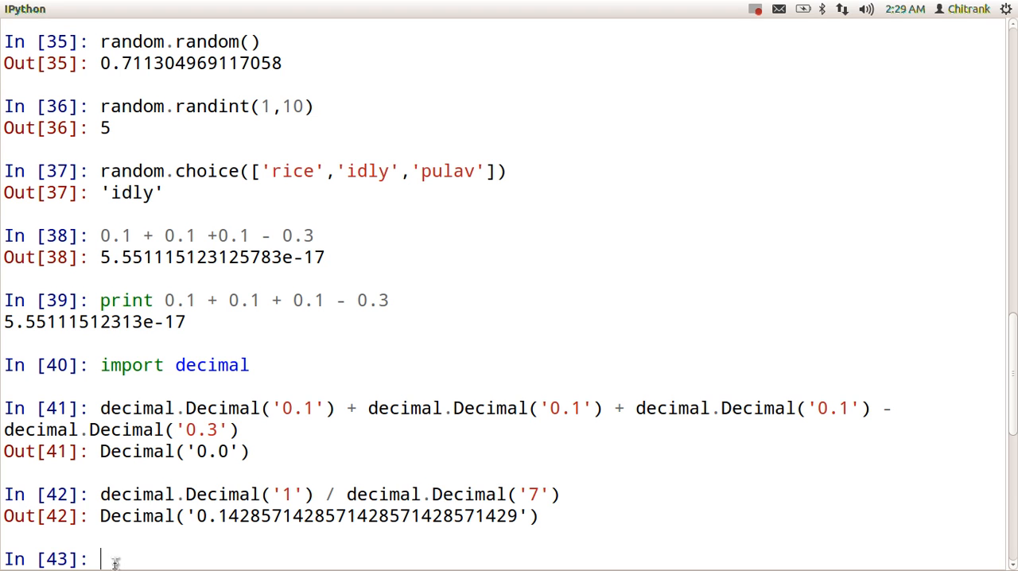
Set decimal.getcontext().prec to 3 and recompute 1/7, getting Decimal('0.143').
type("decima")
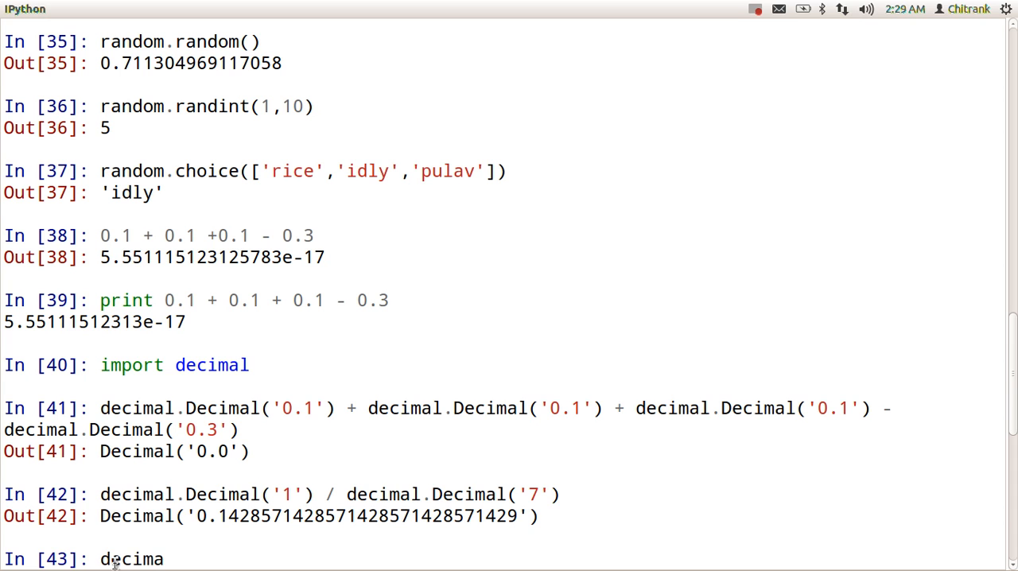
type("l.")
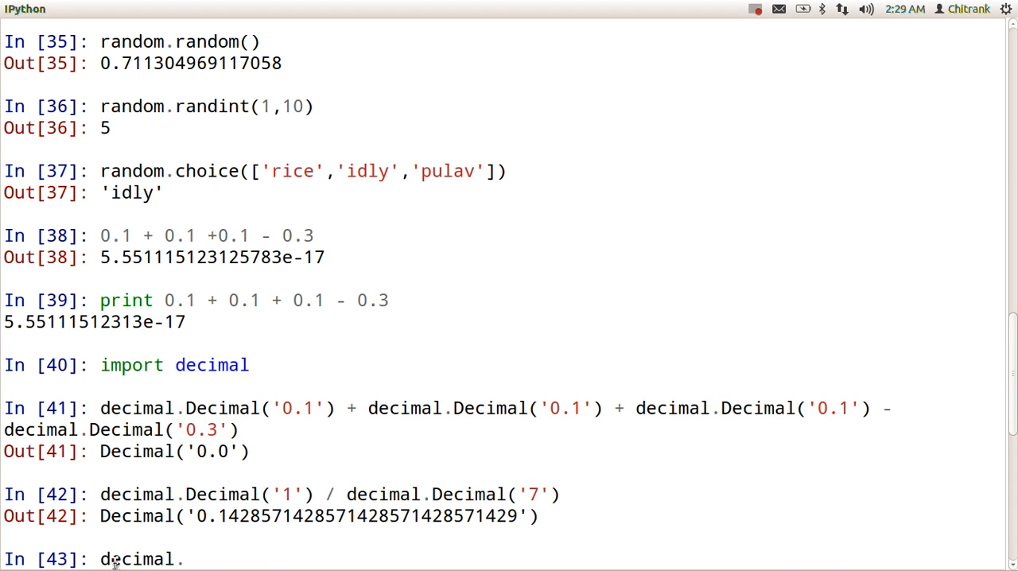
type("getcontext")
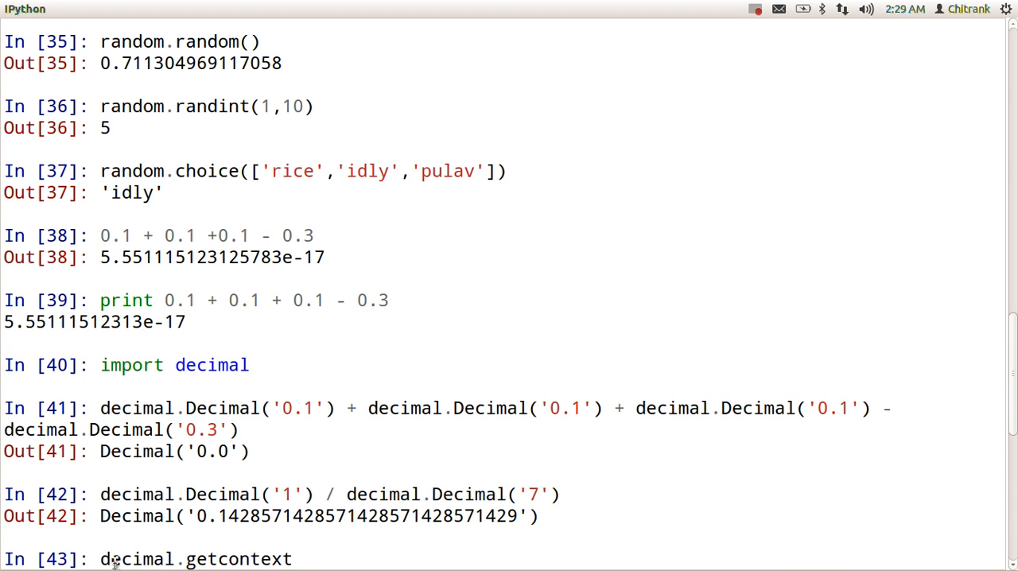
type("()")
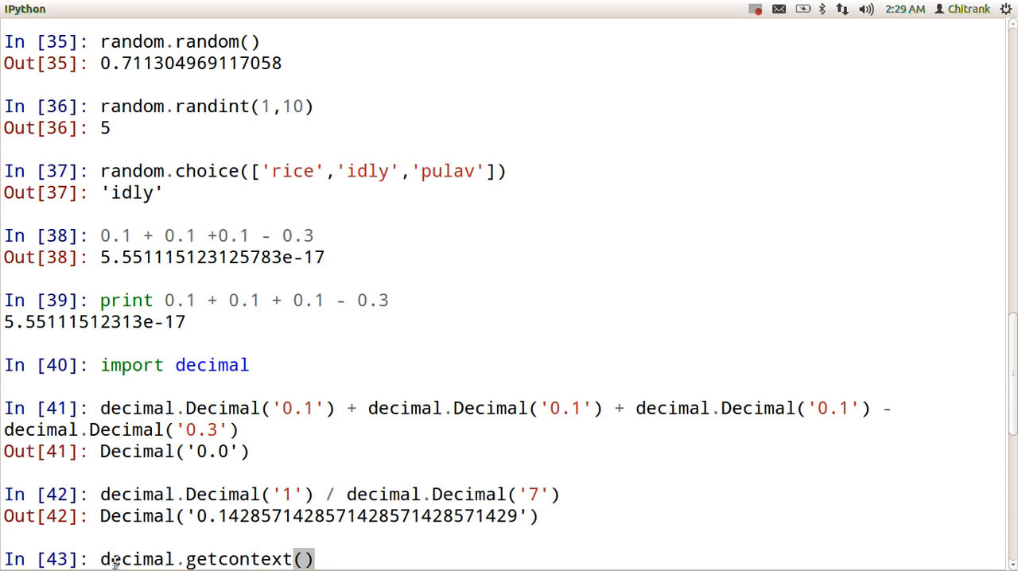
type(".prec")
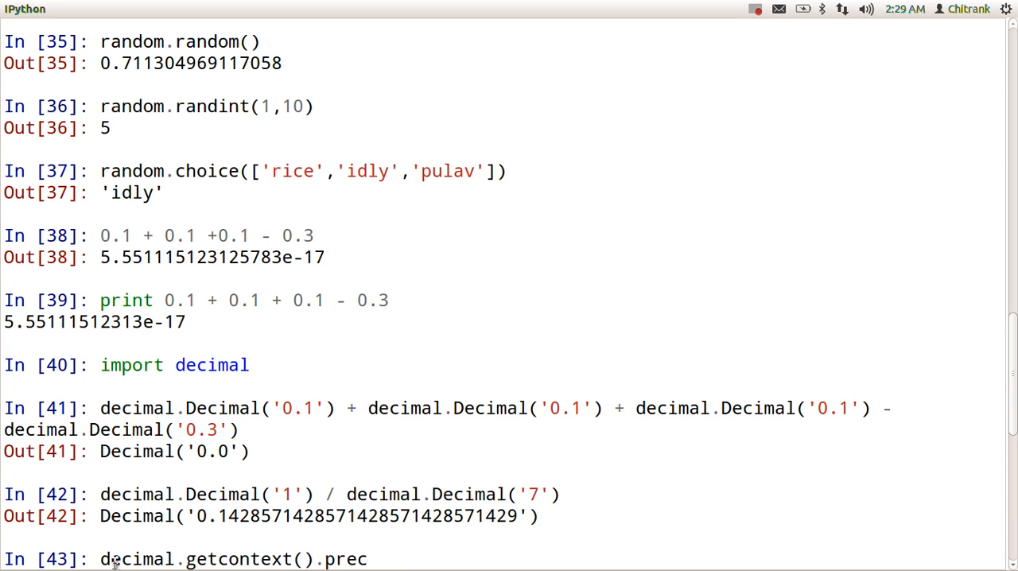
type("= 3")
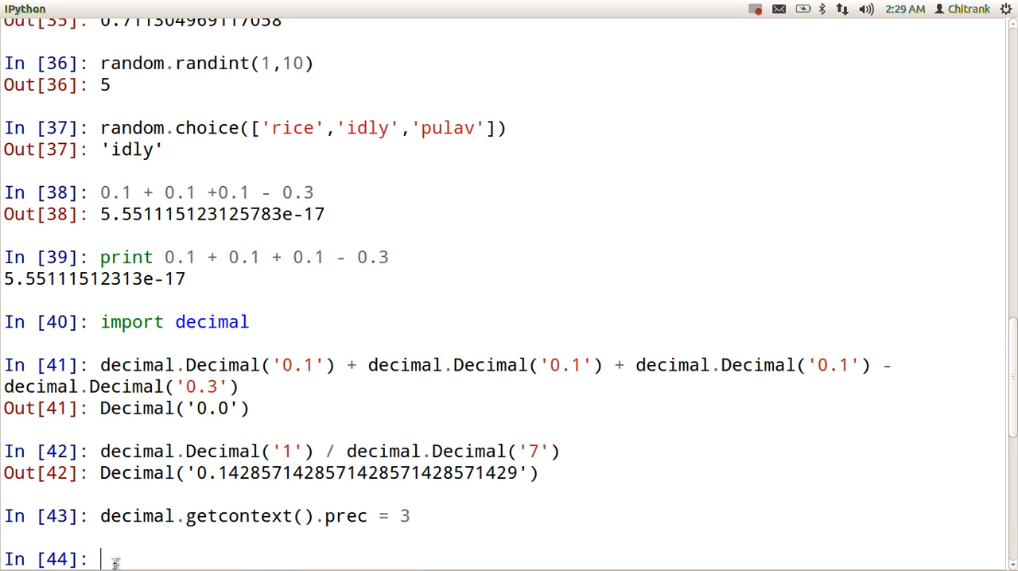
type("decimal.Decimal('1') / decimal.Decimal('7')")
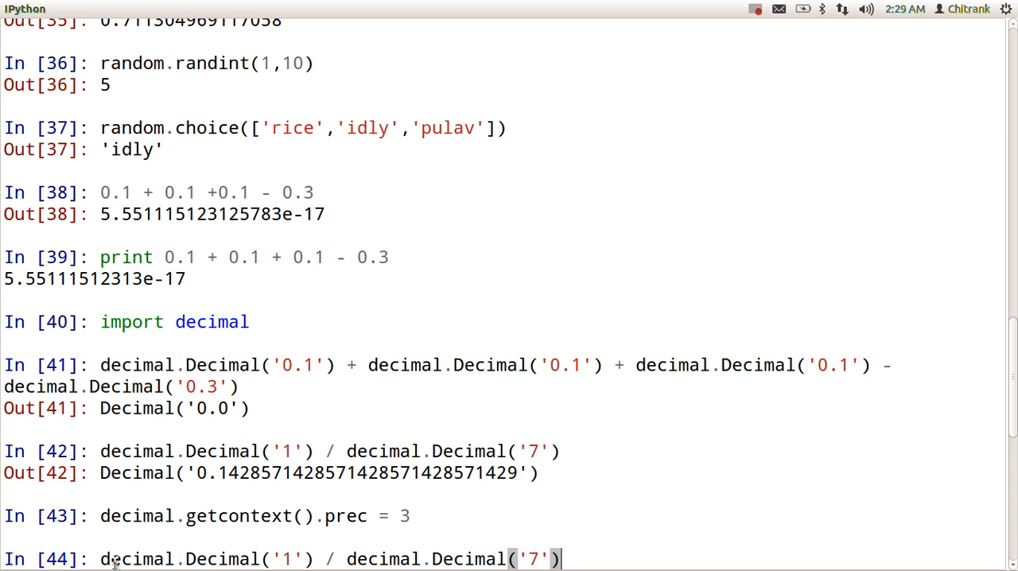
mouse_move(253, 480)
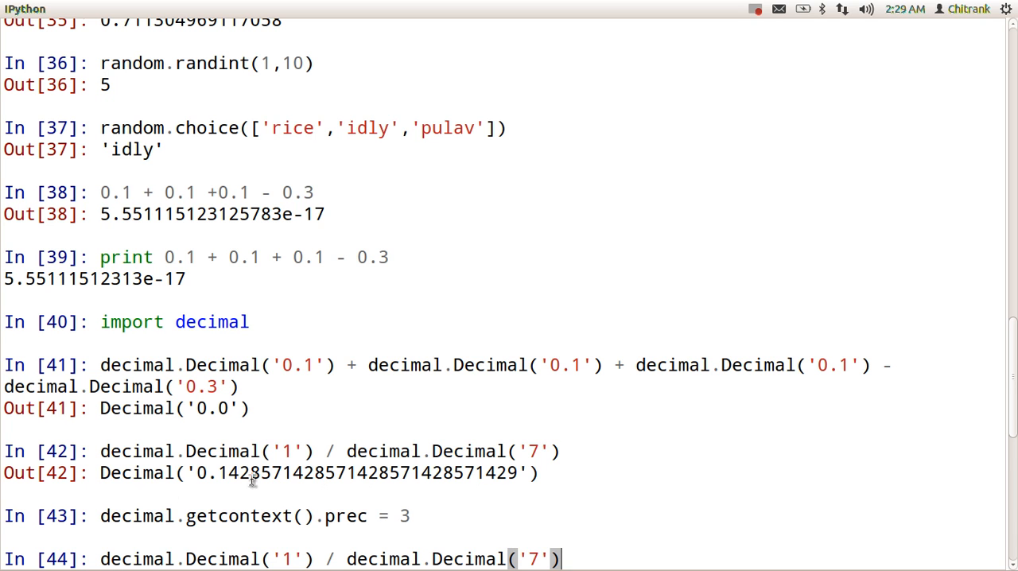
key("Return")
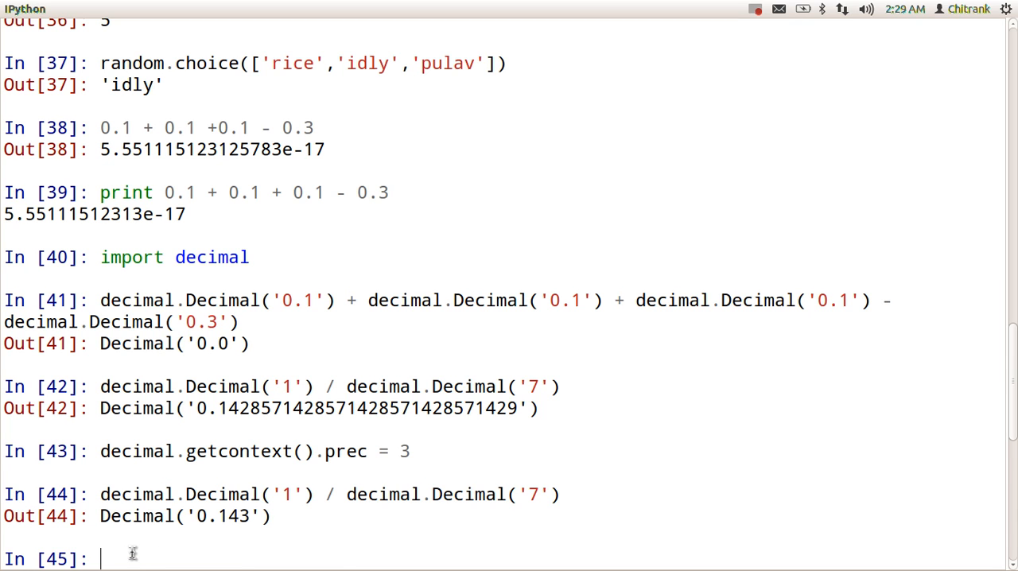
Compute Decimal('1.00') / Decimal('3.00') at precision 3, returning Decimal('0.333').
type("decimal.Decimal('0.1')")
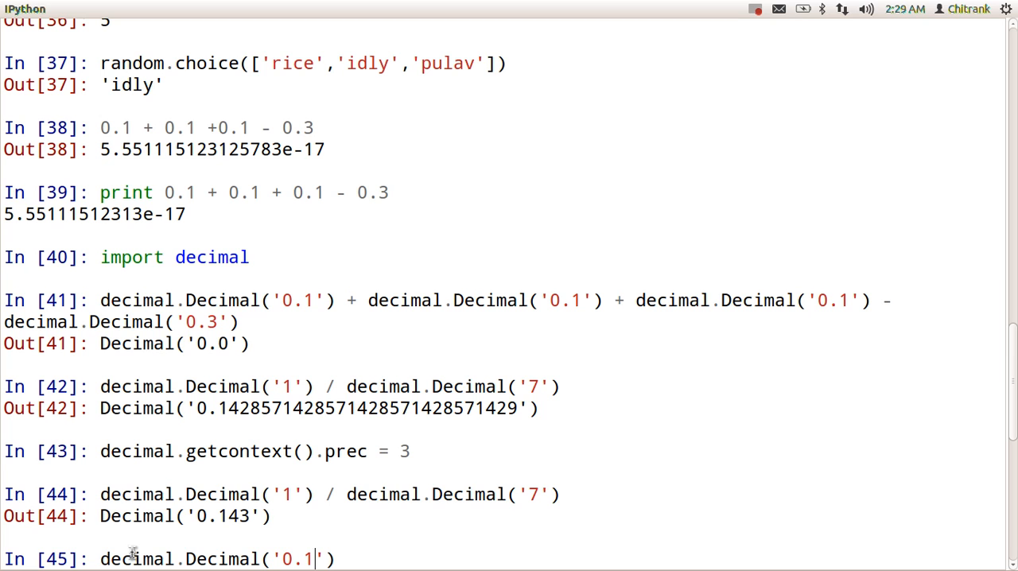
key("BackSpace")
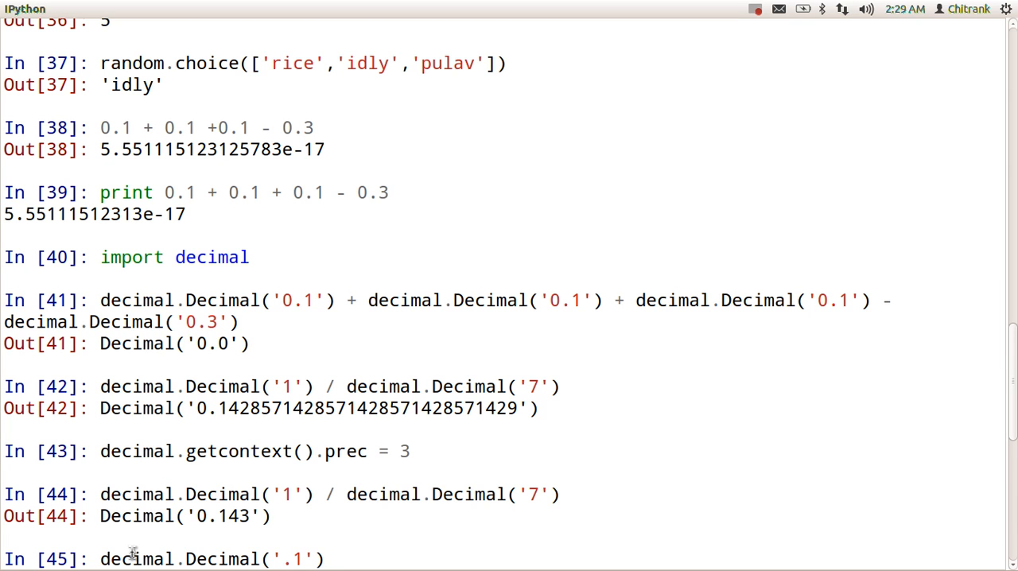
type("1.")
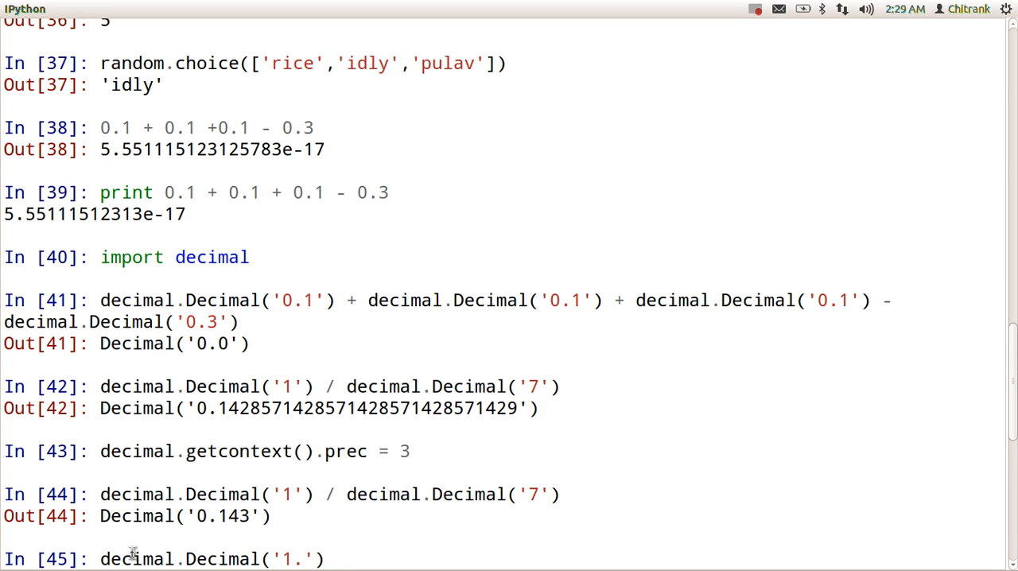
type("00")
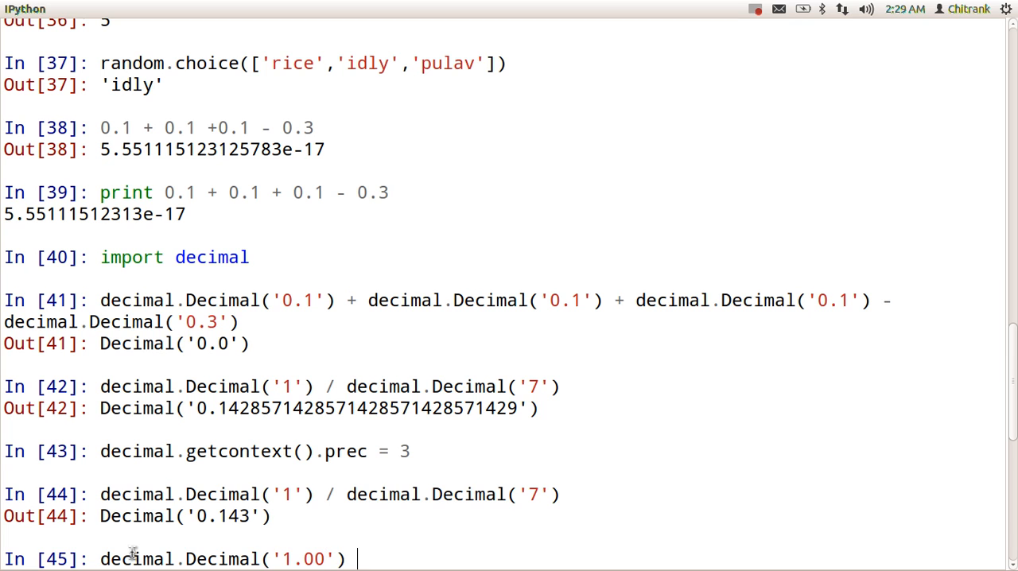
type("/ decimal.Decimal('0.1")
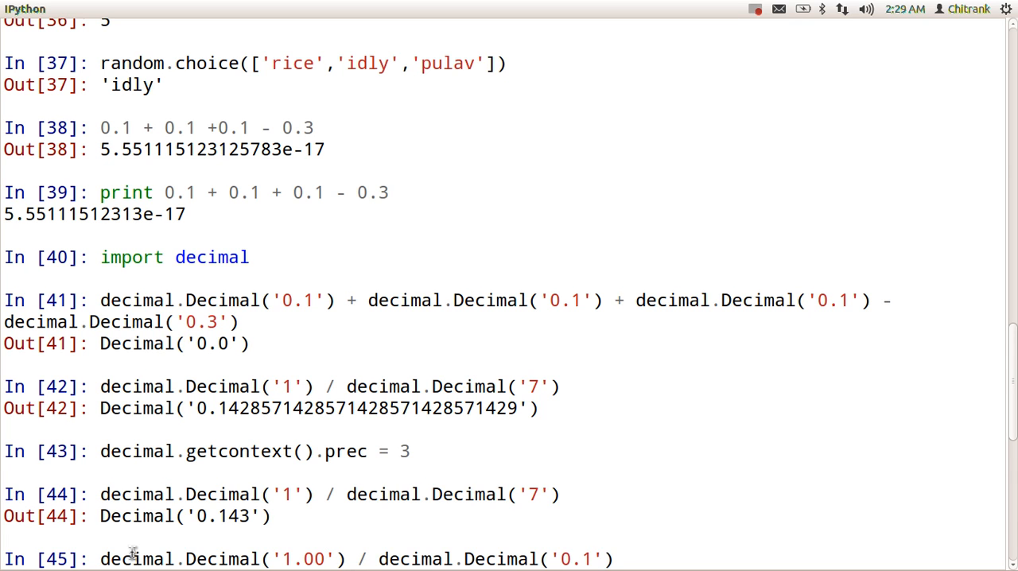
key("BackSpace")
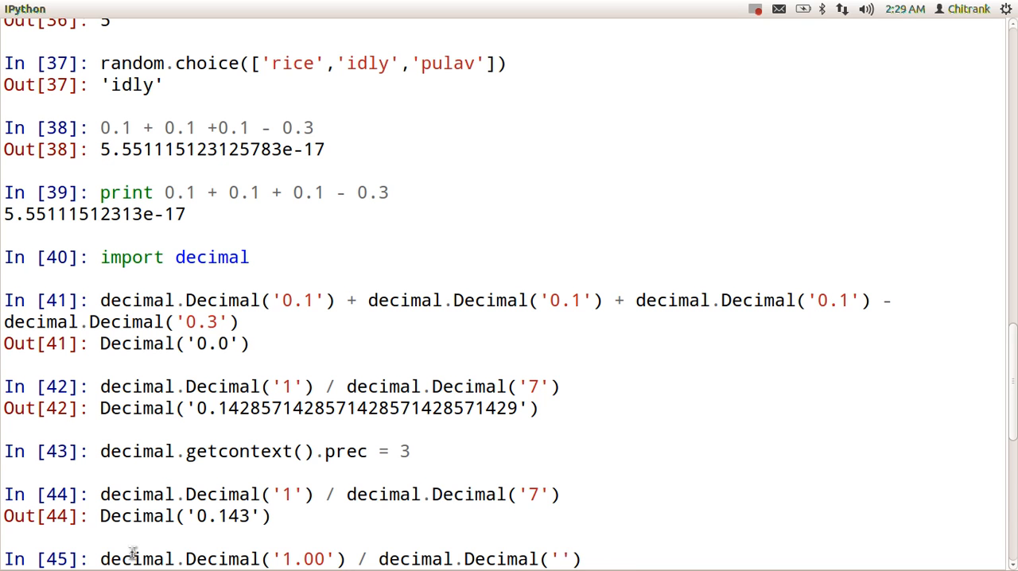
type("3.00")
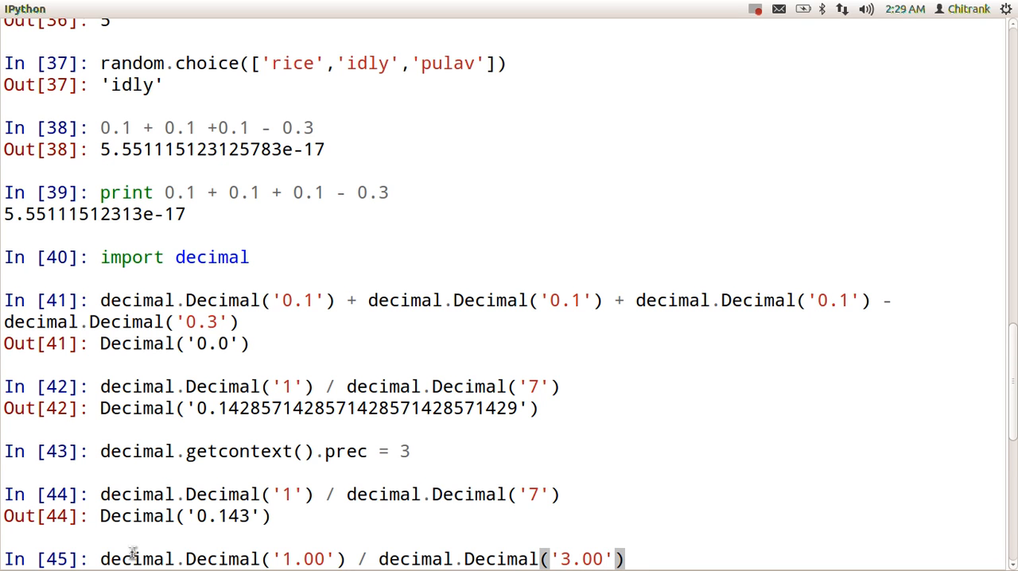
key("Return")
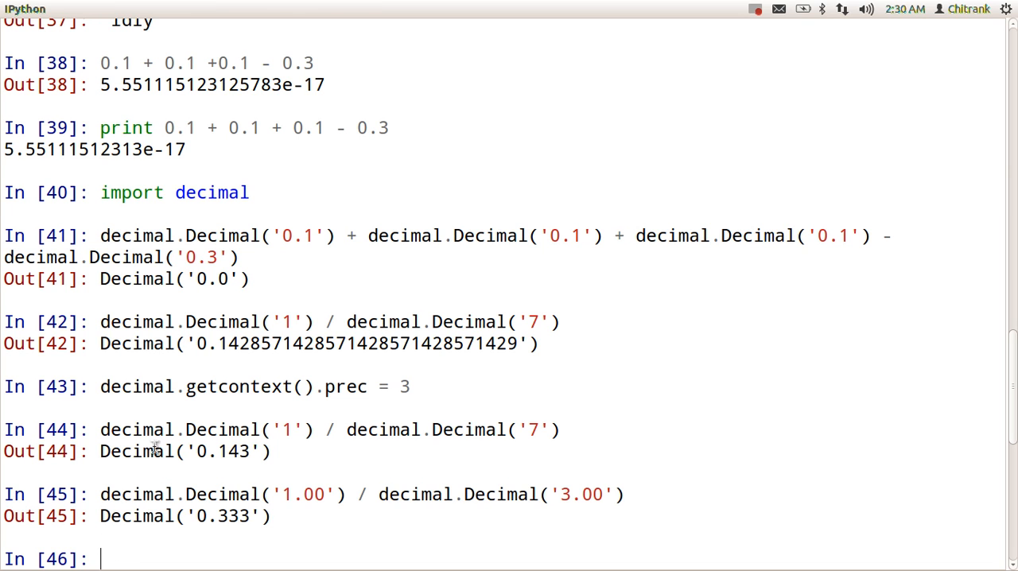
Restart the current kernel from the Kernel menu and confirm with Yes.
left_click(157, 8)
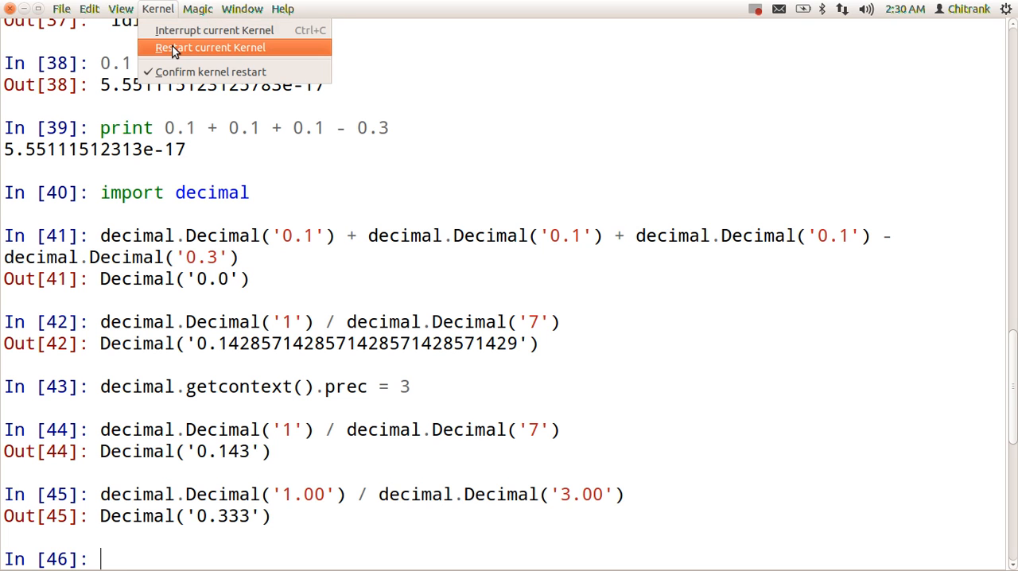
left_click(209, 47)
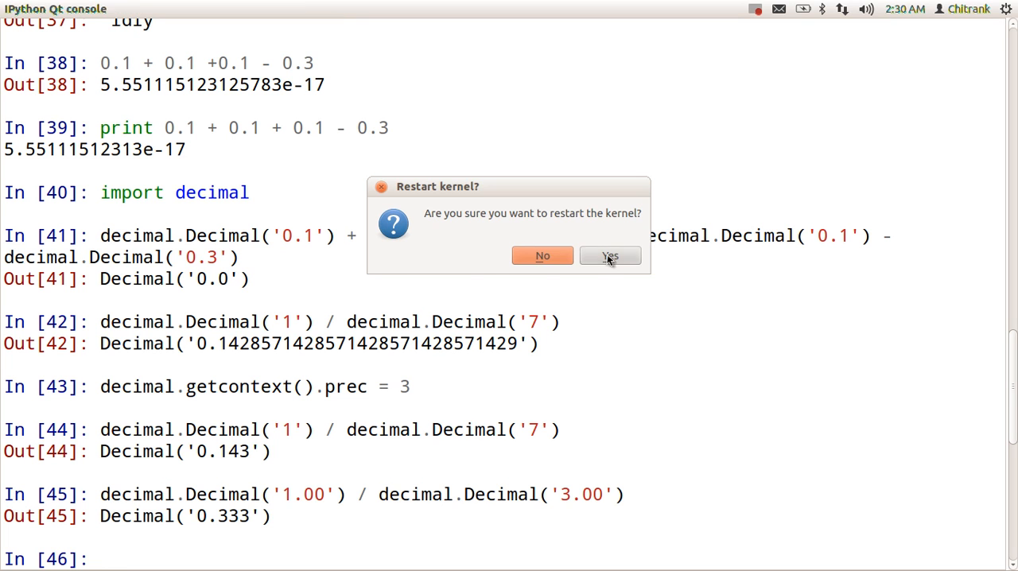
left_click(609, 255)
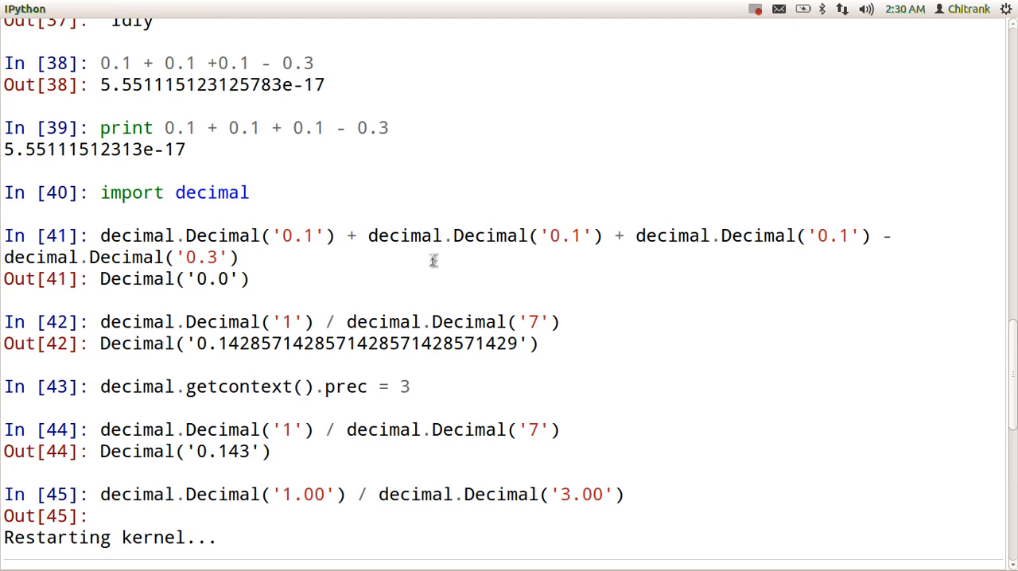
scroll("down", 3)
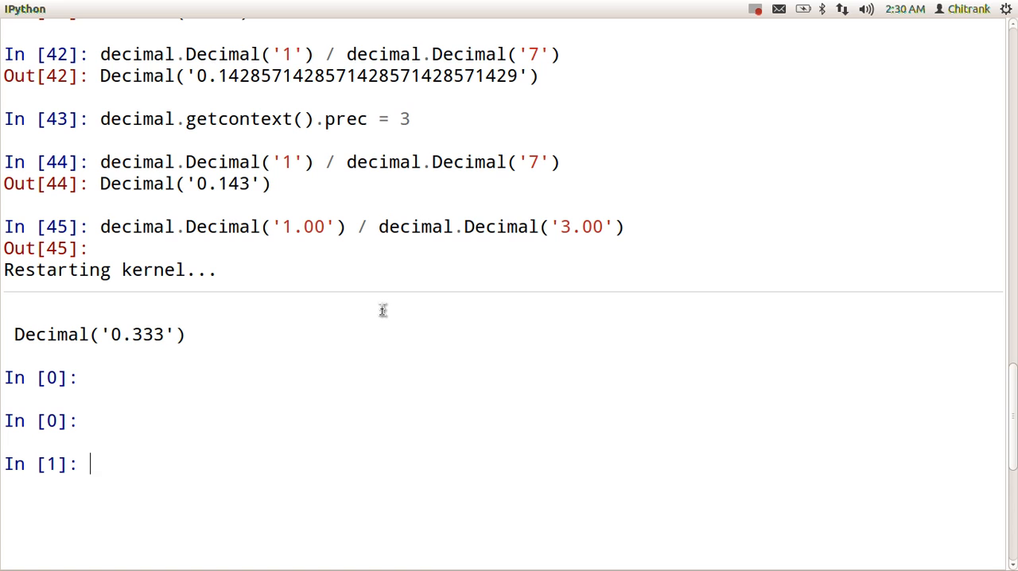
Re-import decimal and compute Decimal('1.00') / Decimal('3.00'), getting 0.3333333333333333333333333333.
type("import de")
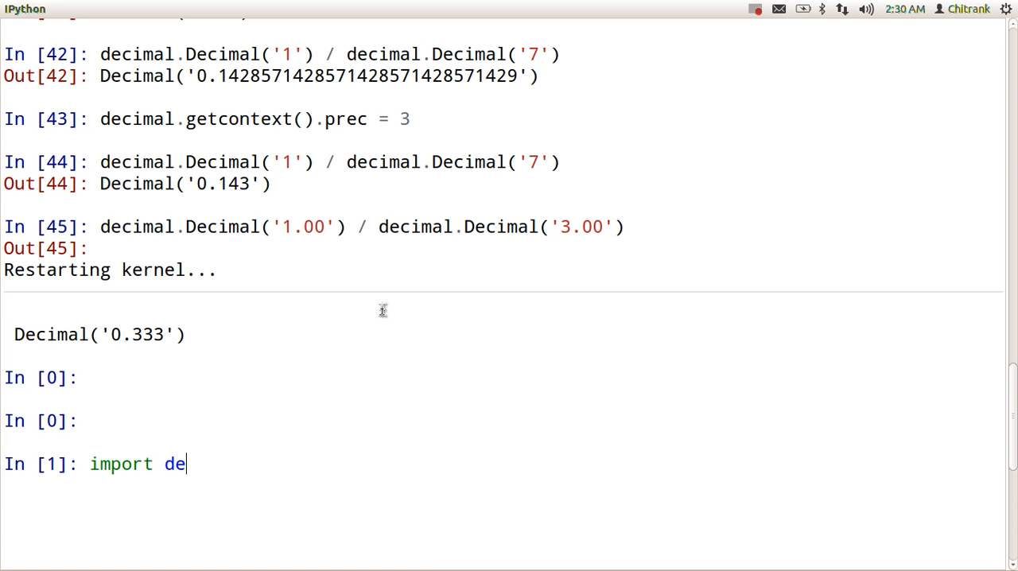
key("Return")
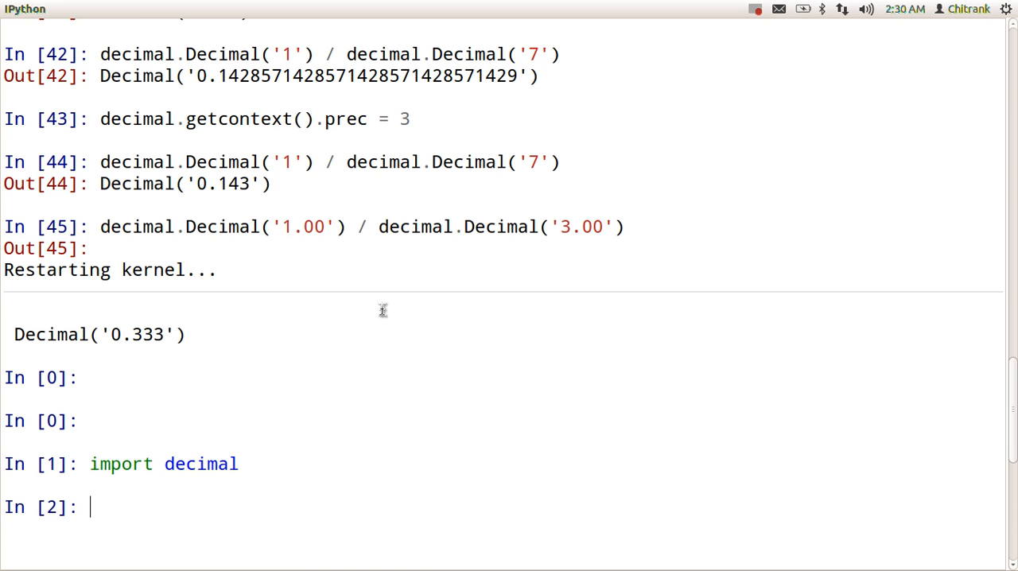
type("decimal.Decimal('0.1')")
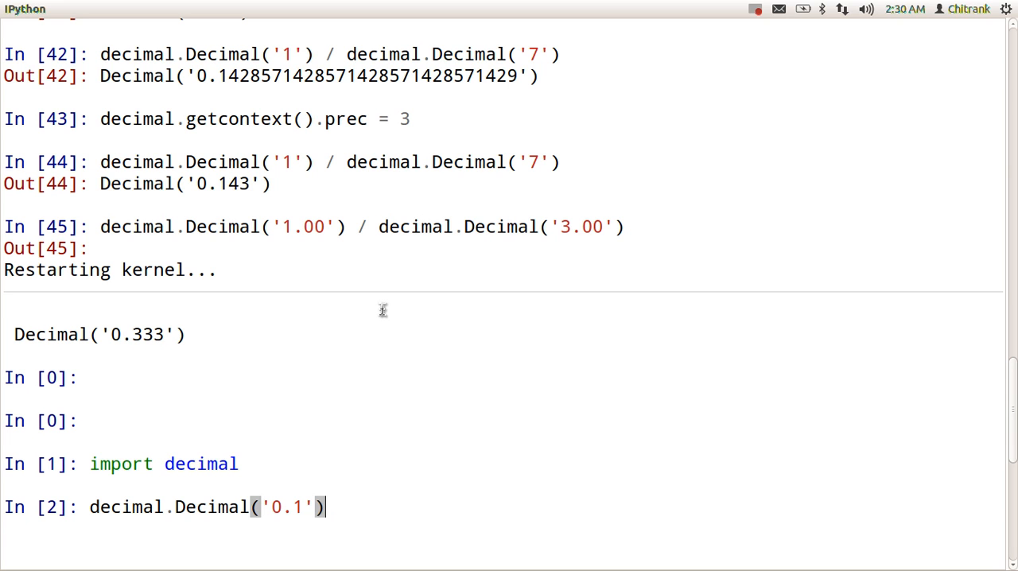
key("BackSpace")
type("1.00")
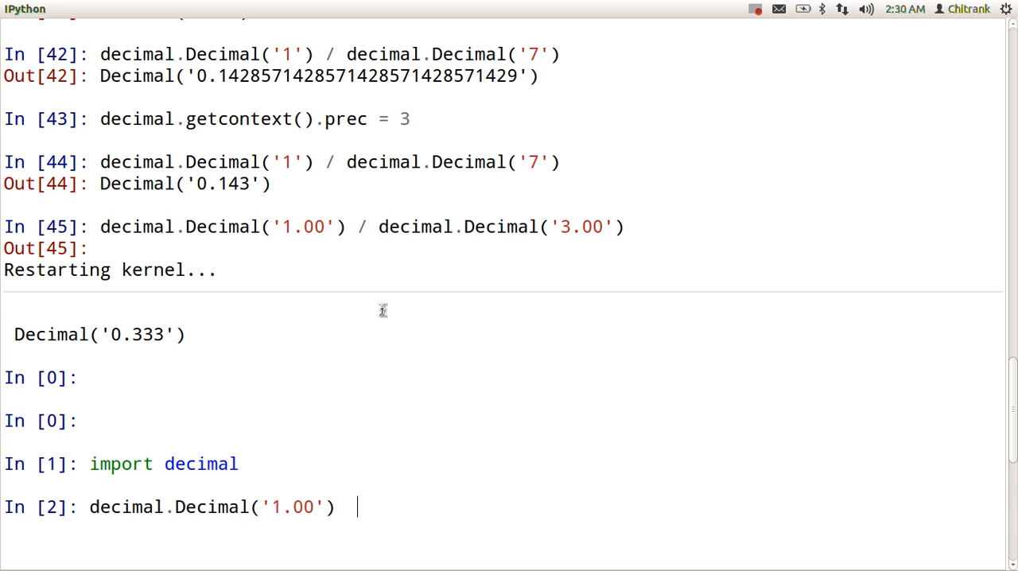
type("/ decimal.Decimal('0.1')")
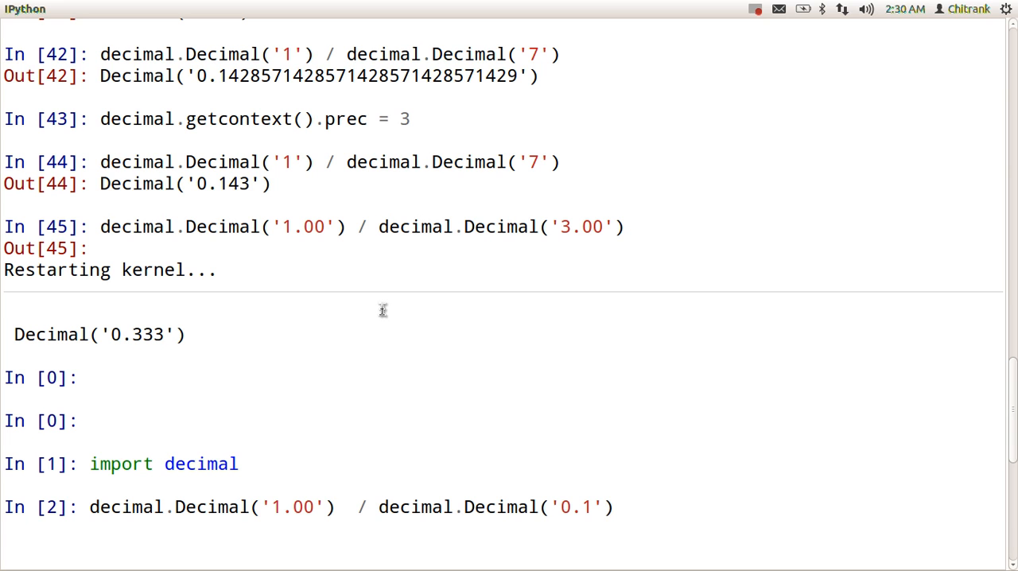
type("3.")
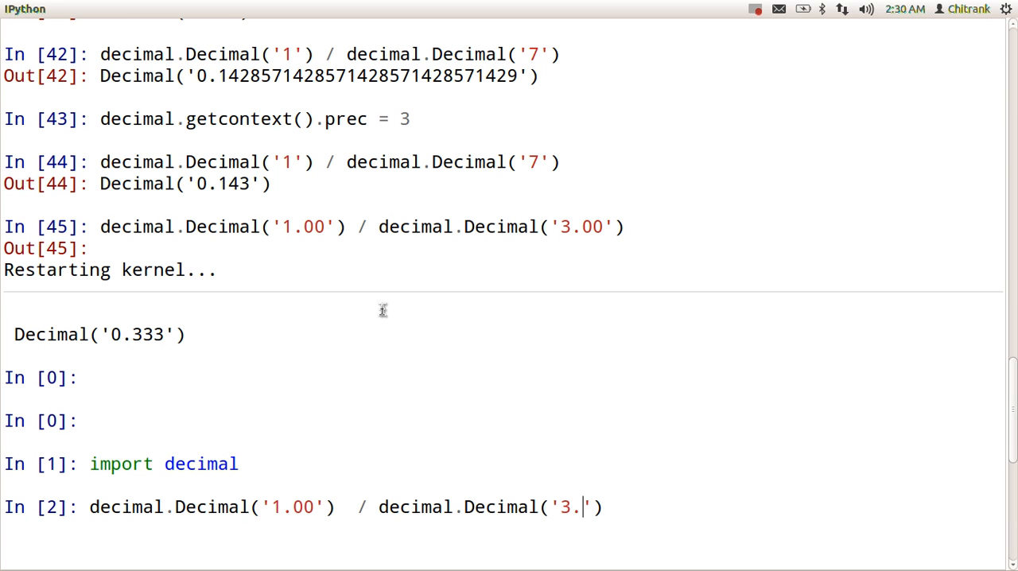
type("00")
key("Return")
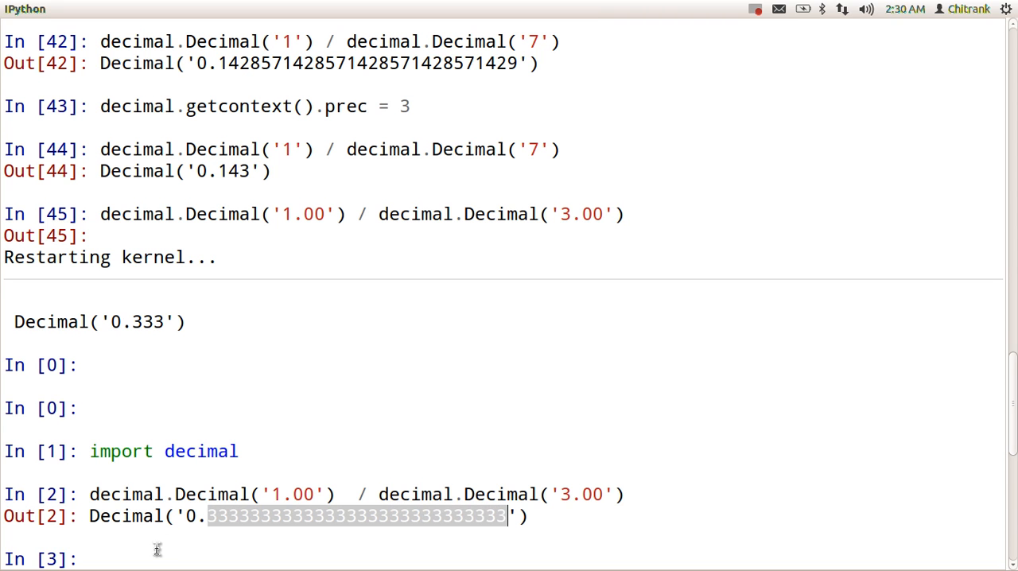
scroll("up", 3)
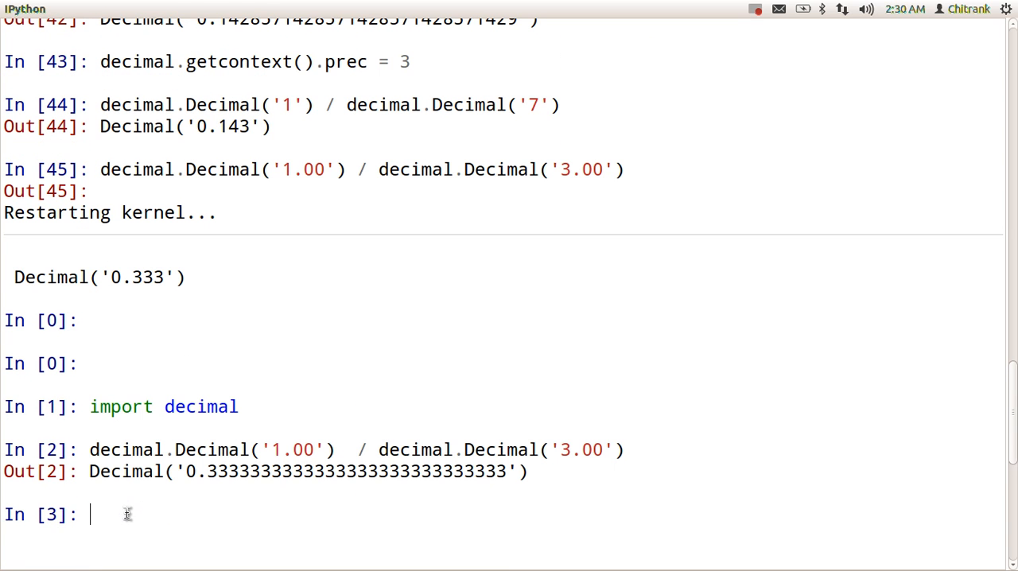
Enter 'with decimal.localcontext() as ctx:' followed by the body line 'ctx.prec = 2'.
type("wi")
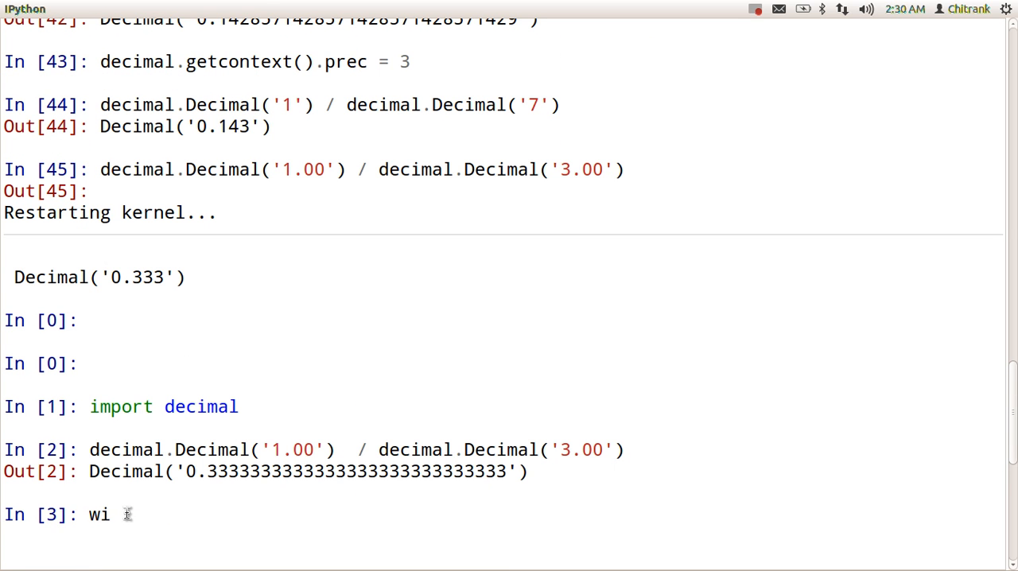
type("th")
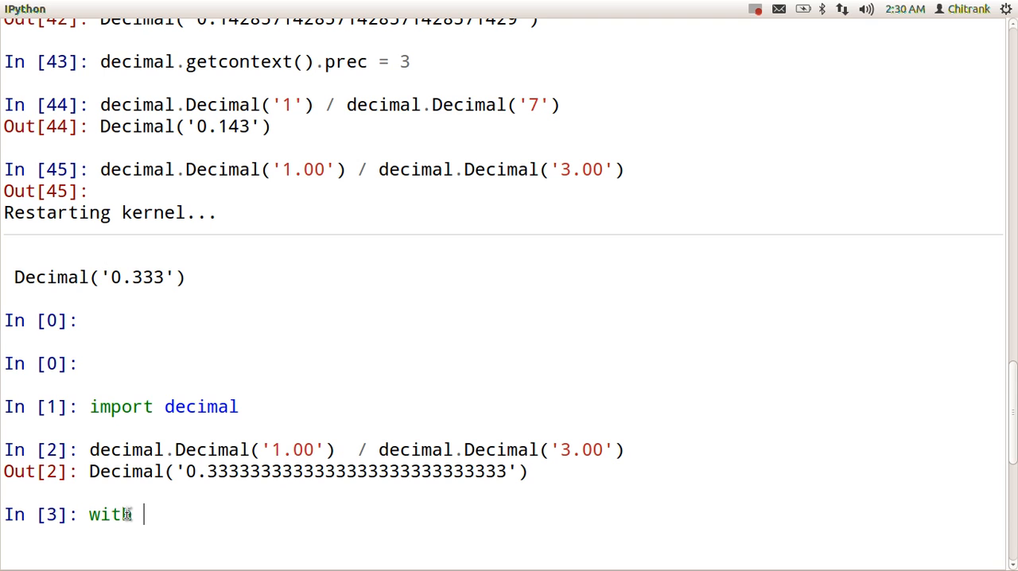
type("decimal")
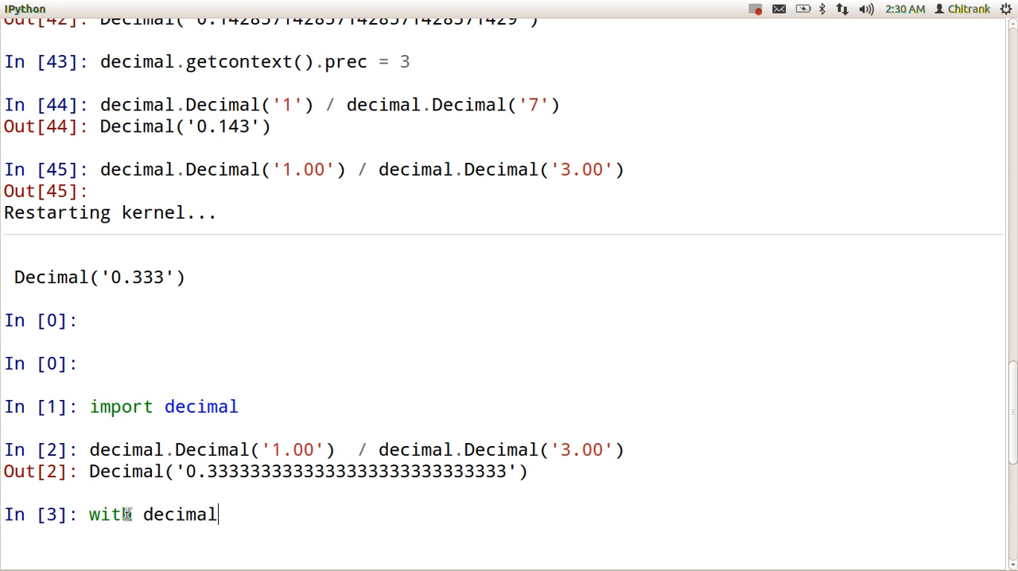
type(".local")
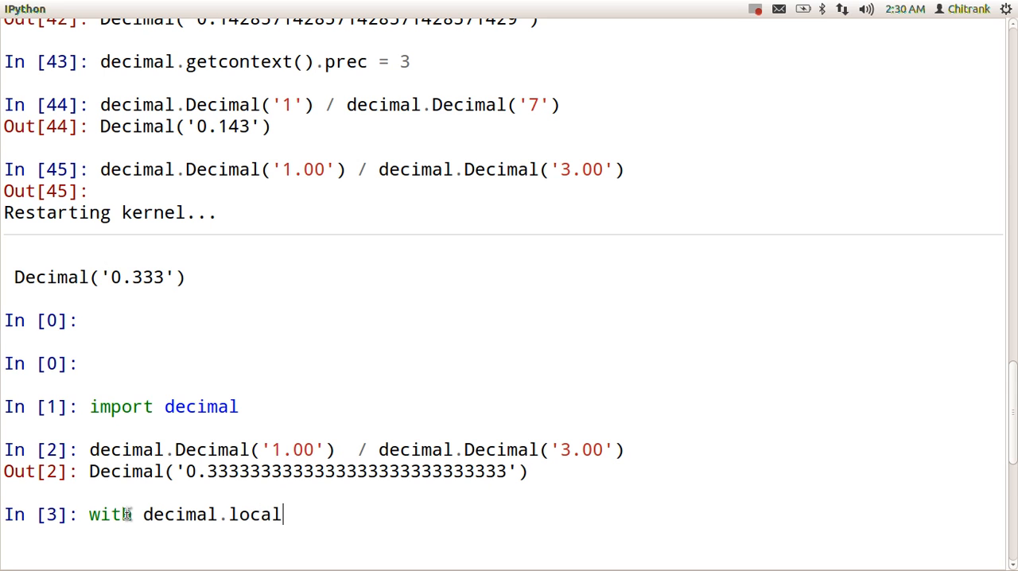
type("context")
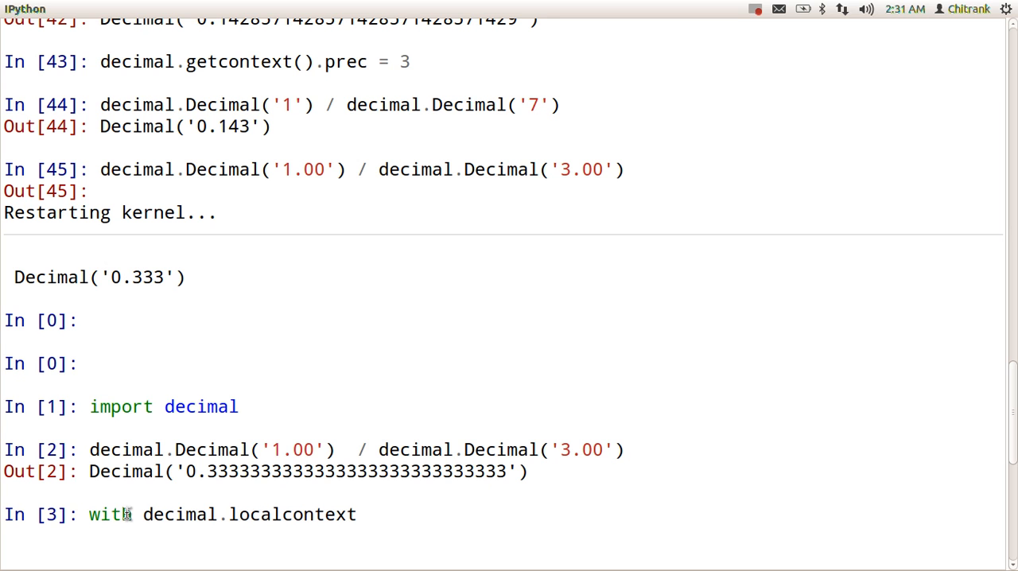
type("()")
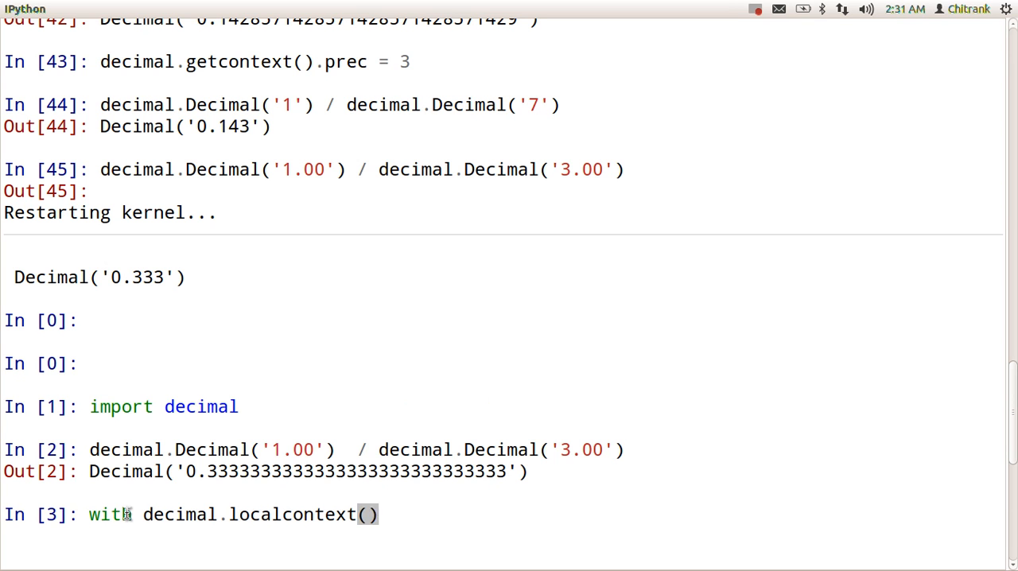
type("as ct")
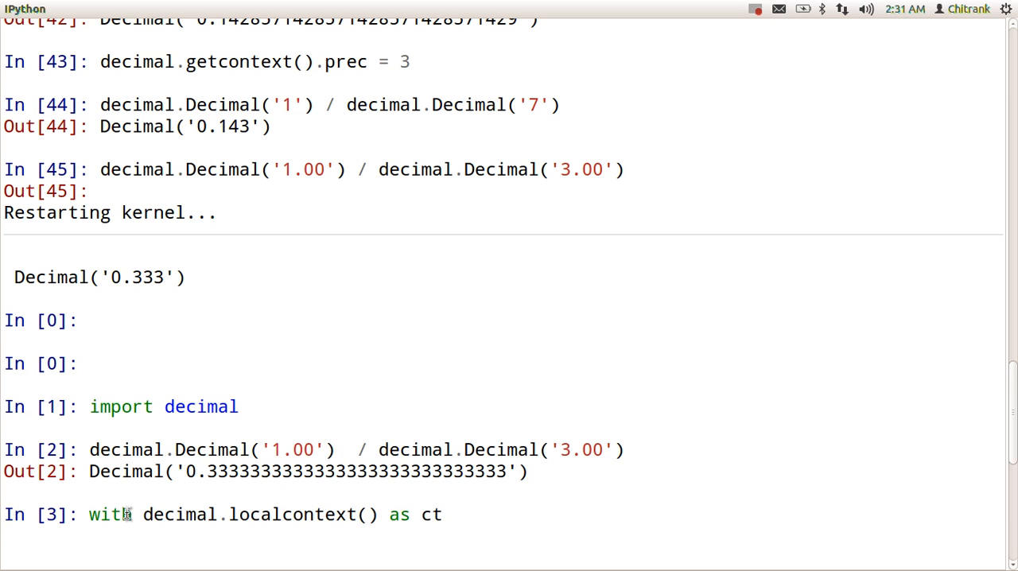
type("x:")
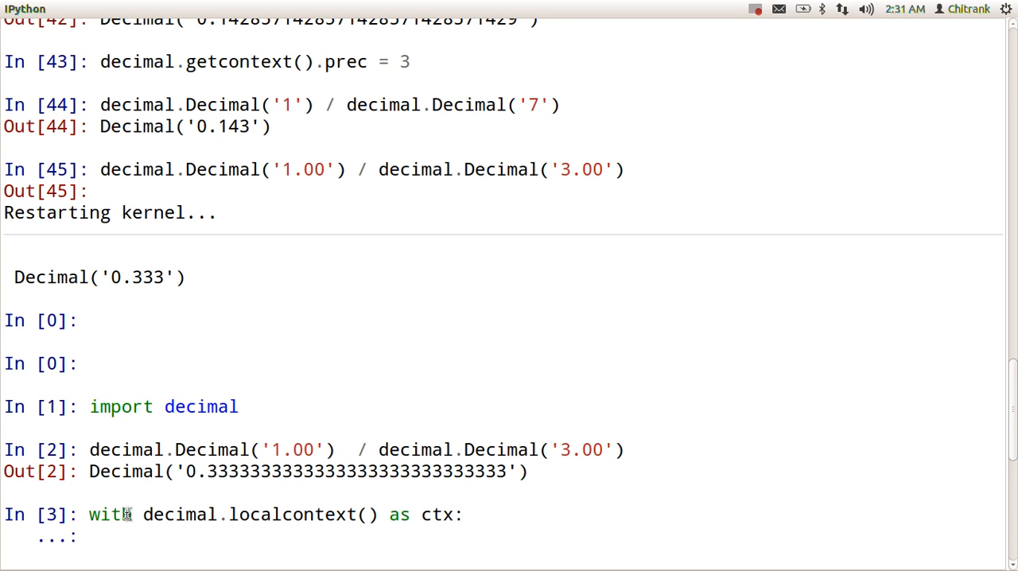
type("ctx")
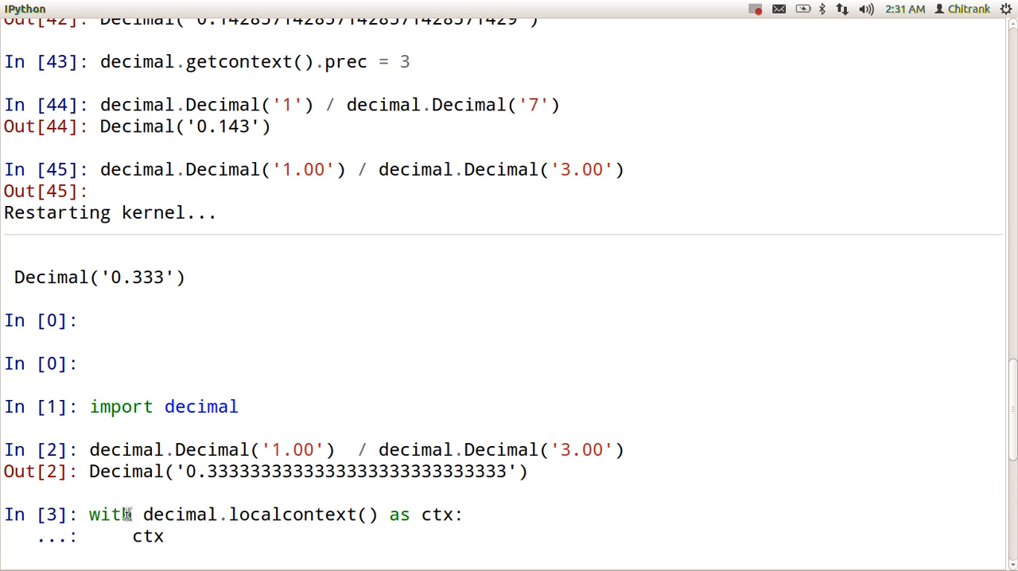
type(".pre")
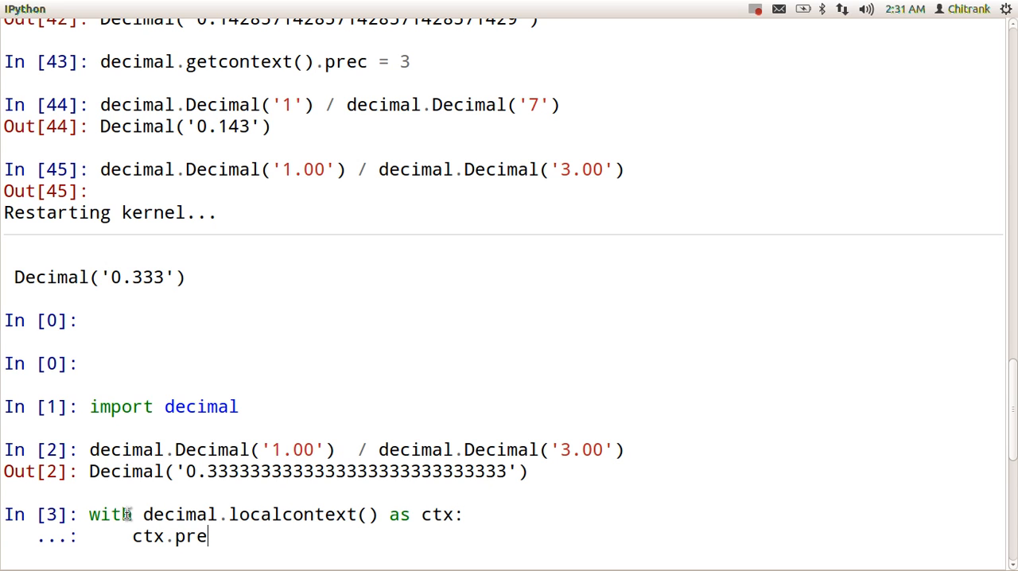
type("c =")
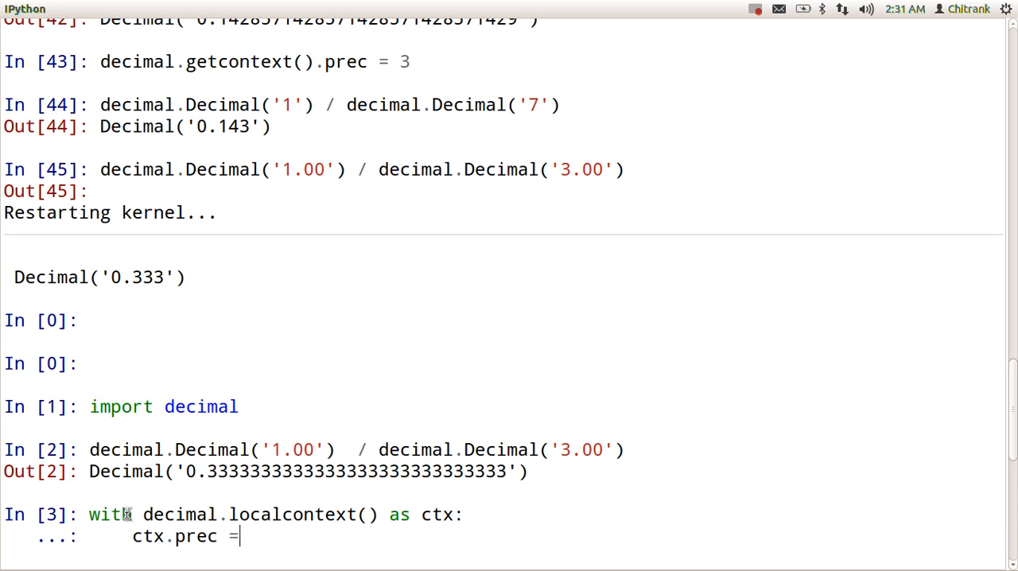
type("2")
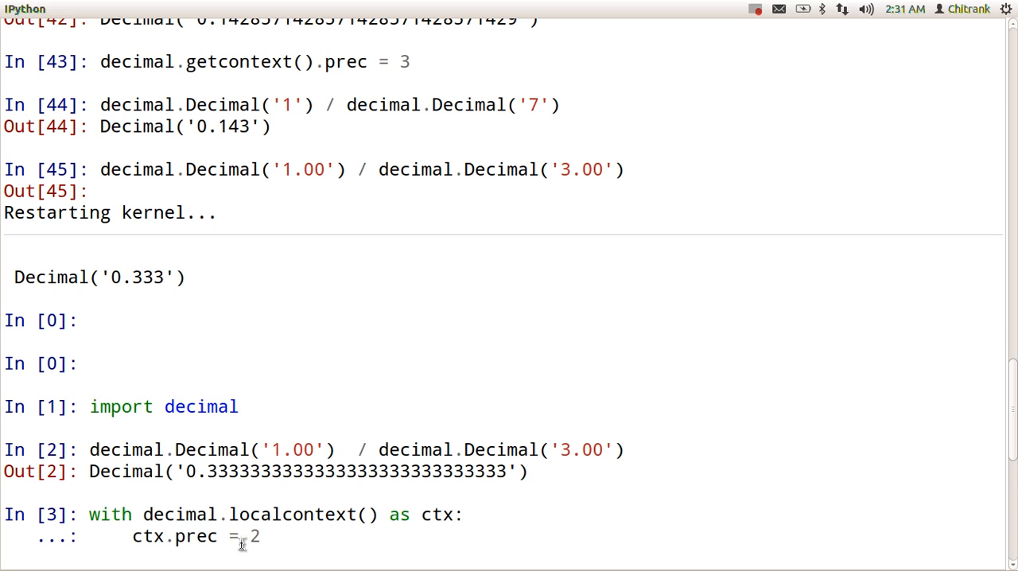
mouse_move(276, 534)
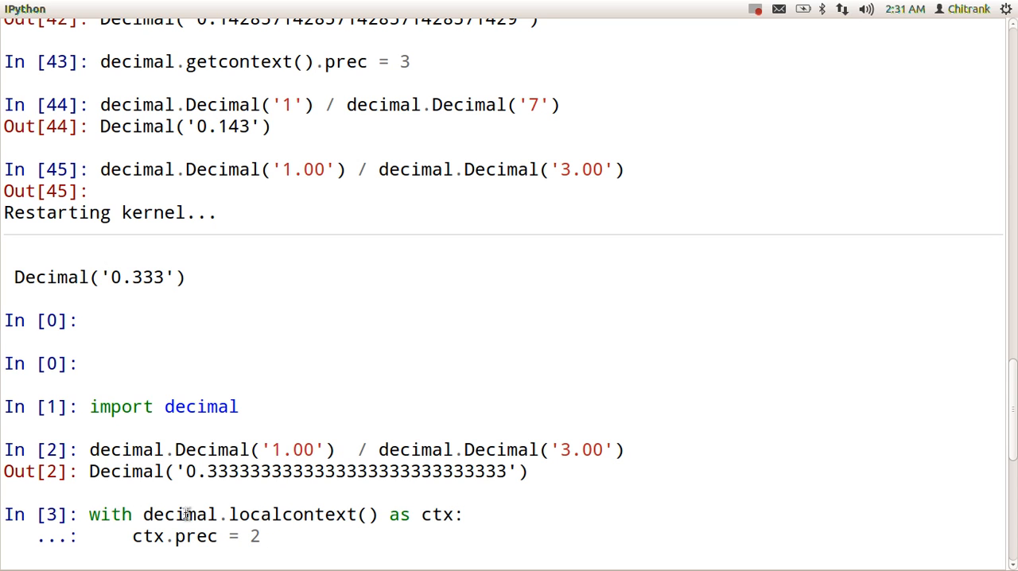
mouse_move(159, 491)
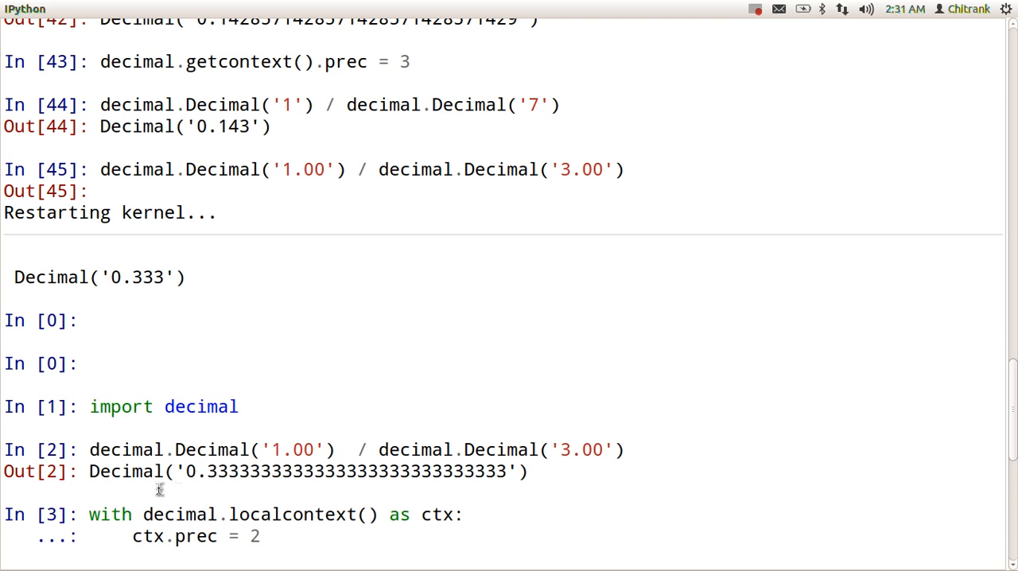
mouse_move(199, 507)
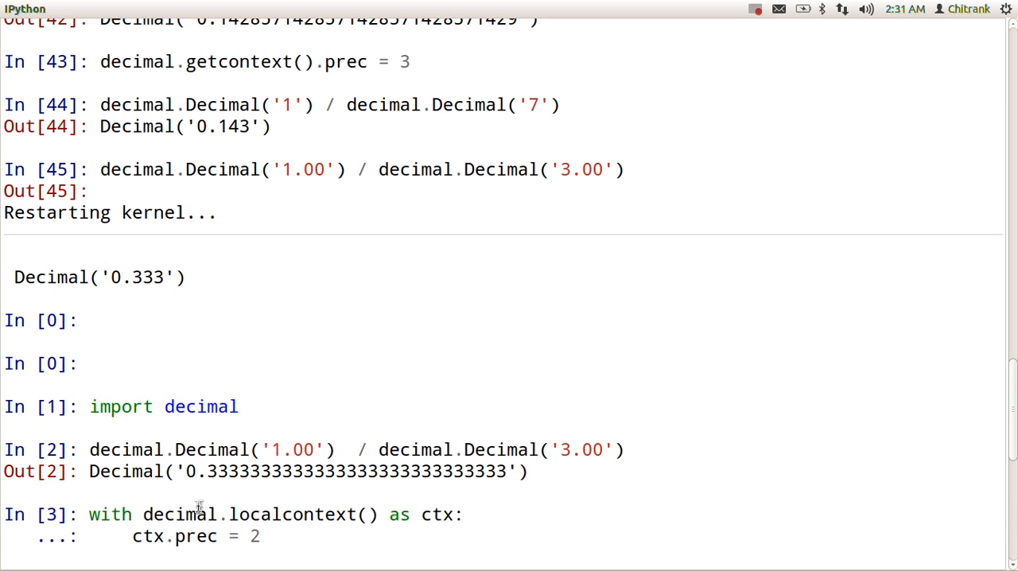
mouse_move(256, 535)
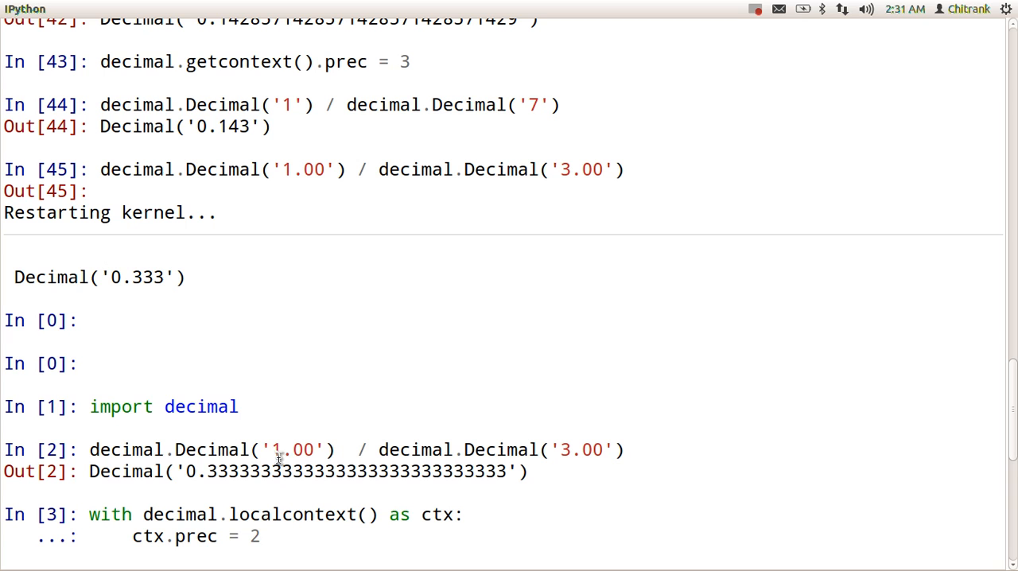
mouse_move(310, 481)
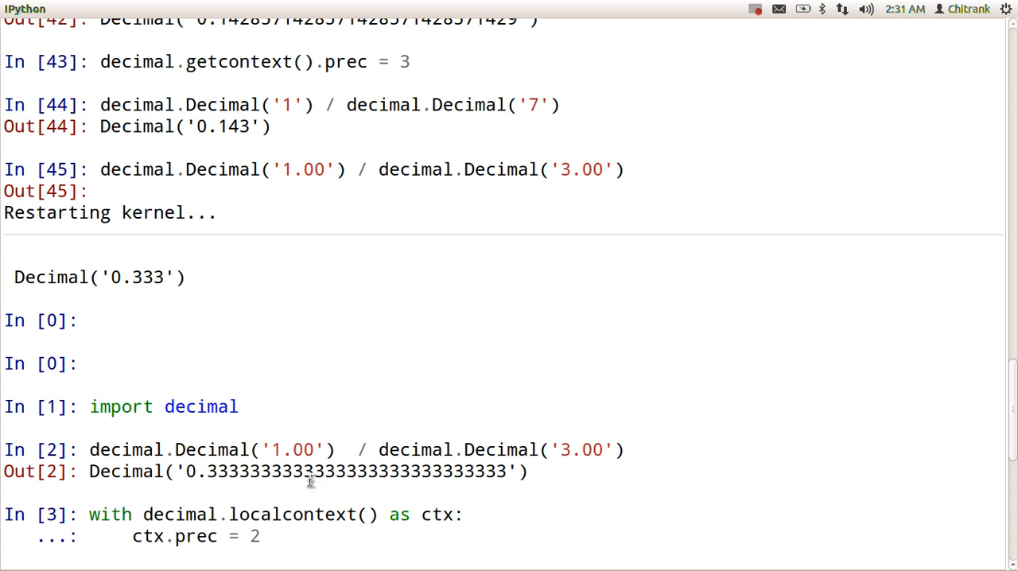
mouse_move(278, 473)
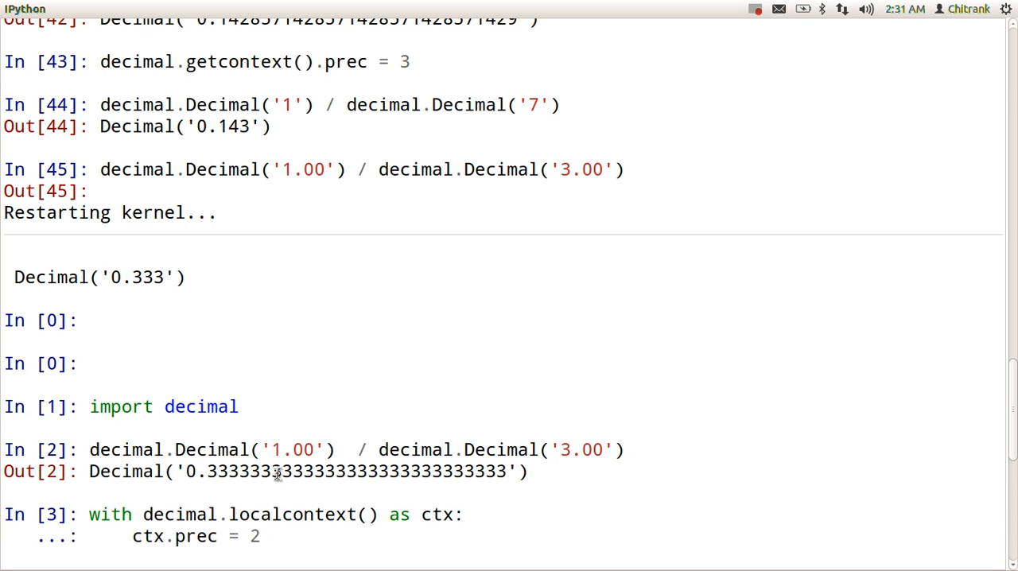
mouse_move(282, 563)
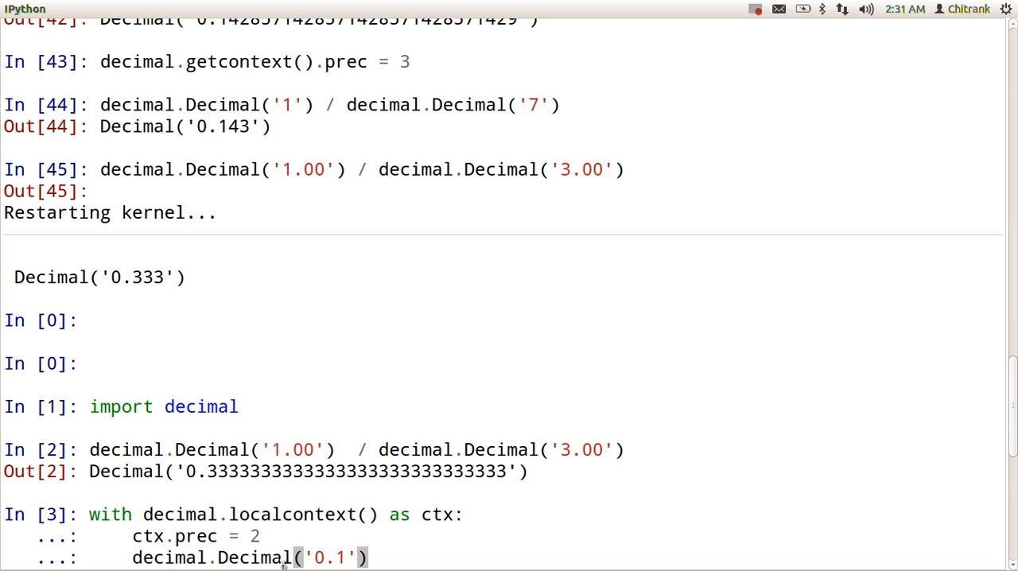
Add the 0.1/0.7 and 1.00/3.00 Decimal divisions inside the precision-2 blocks and run them.
type("/ decimal.Decimal('0.1")
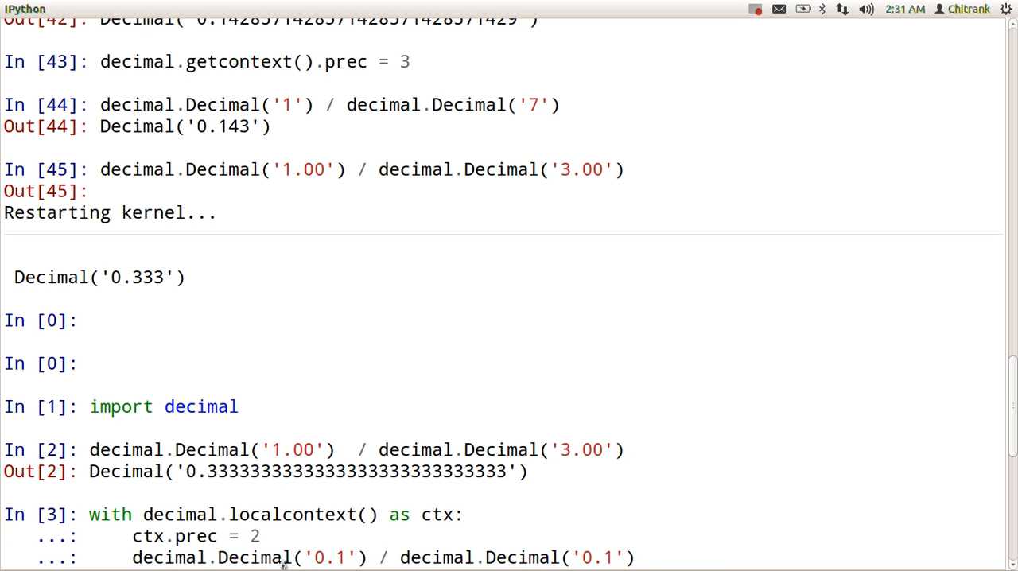
type("7")
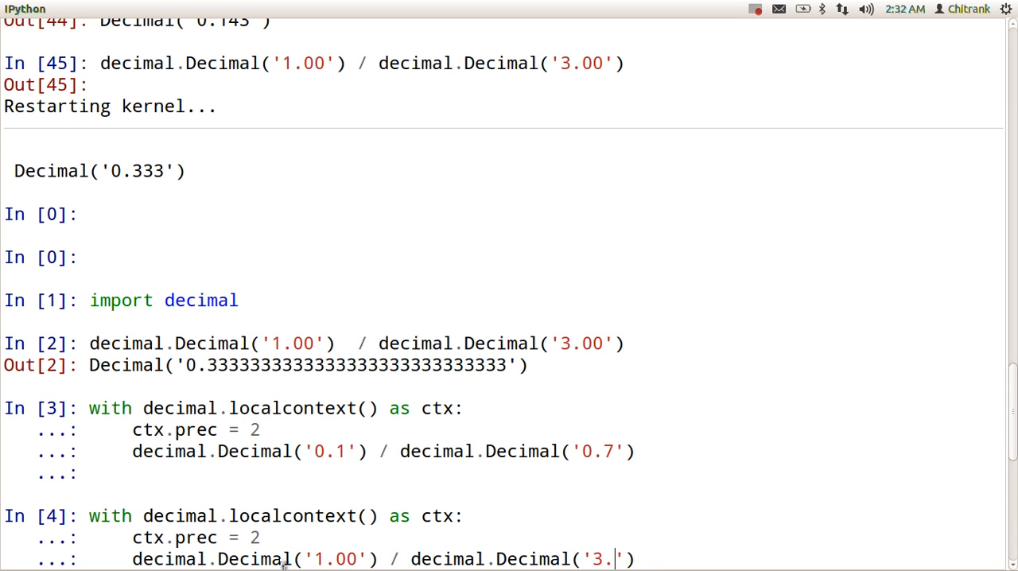
type("00")
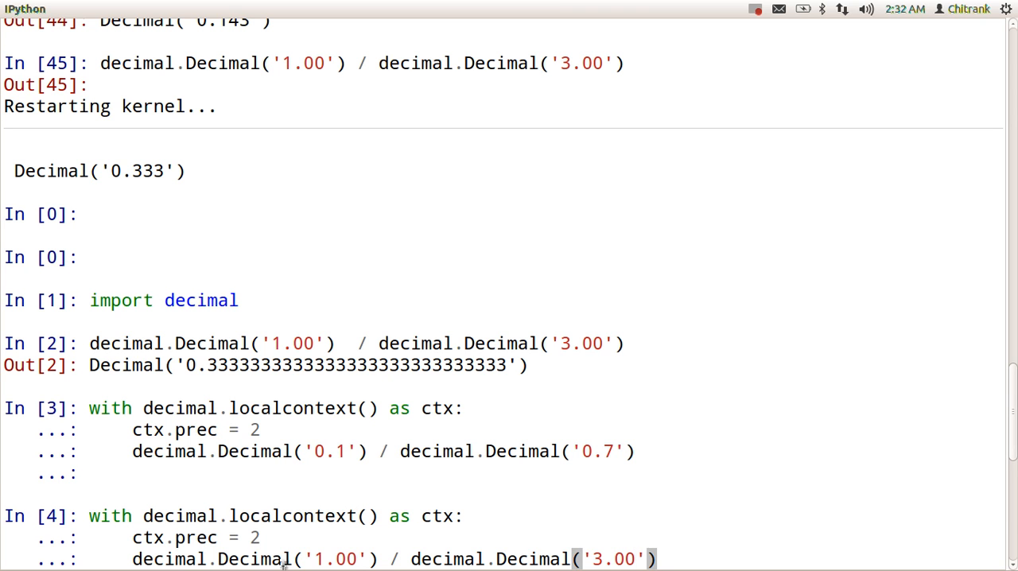
scroll("down", 3)
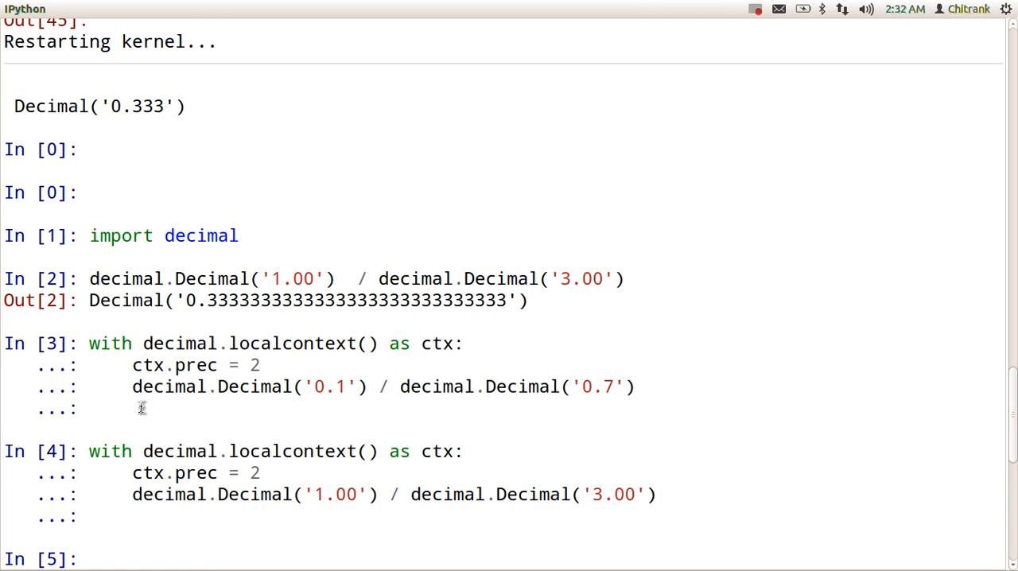
scroll("down", 3)
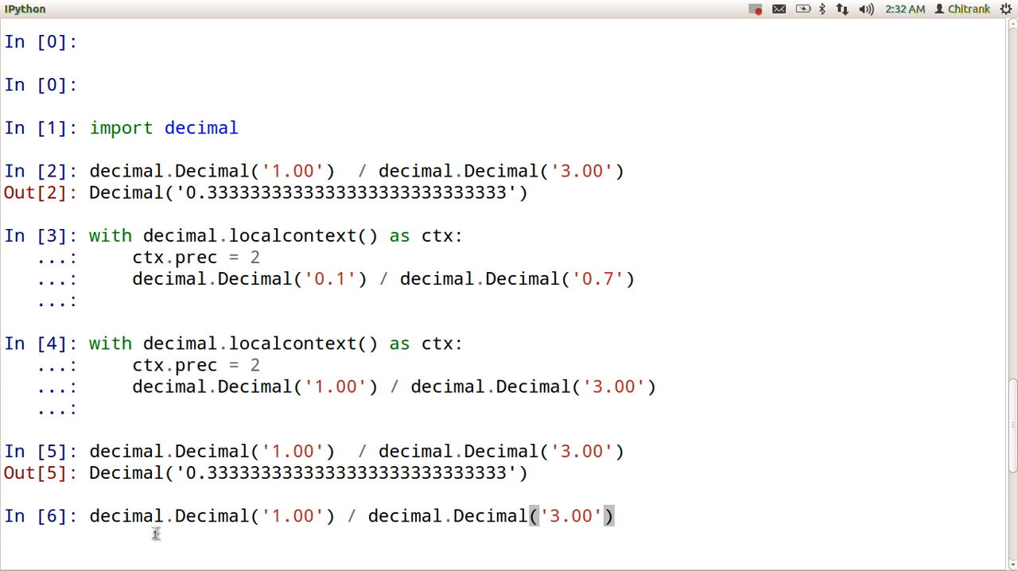
Enter decimal.getcontext().prec and print 0.1 + 0.1 + 0.1 - 0.3 at the prompts.
type("decimal.getcontext().prec")
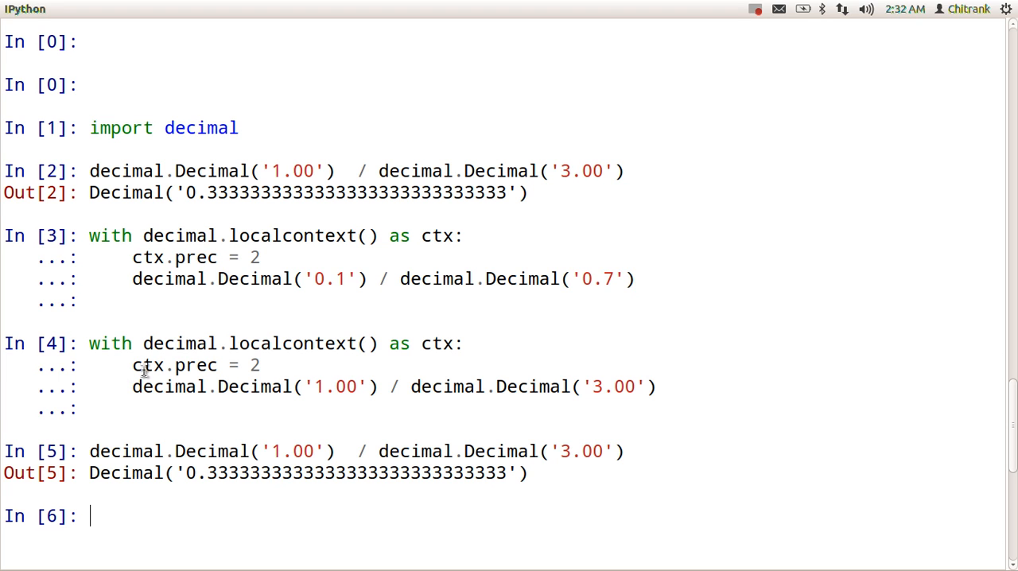
mouse_move(206, 365)
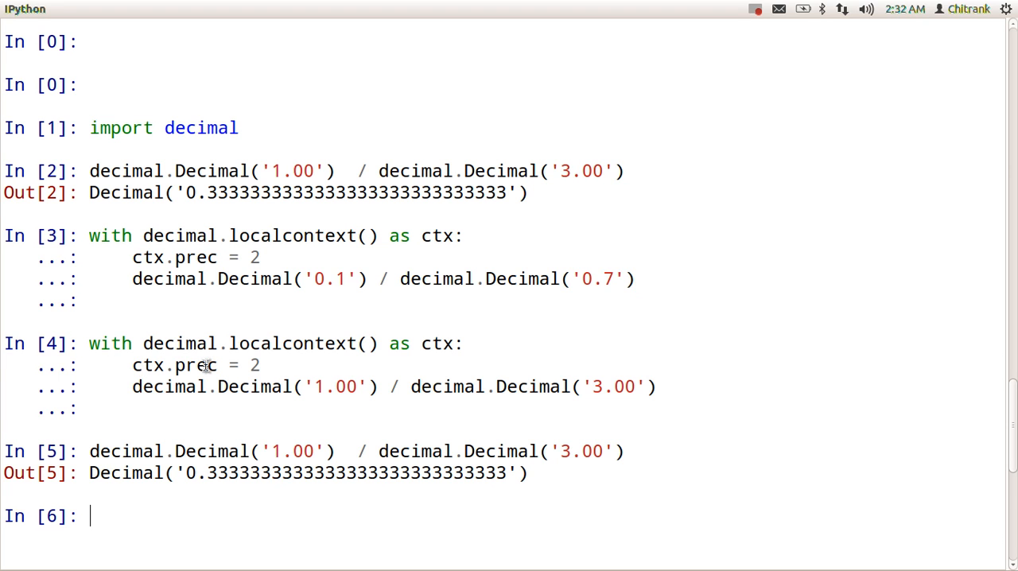
mouse_move(357, 331)
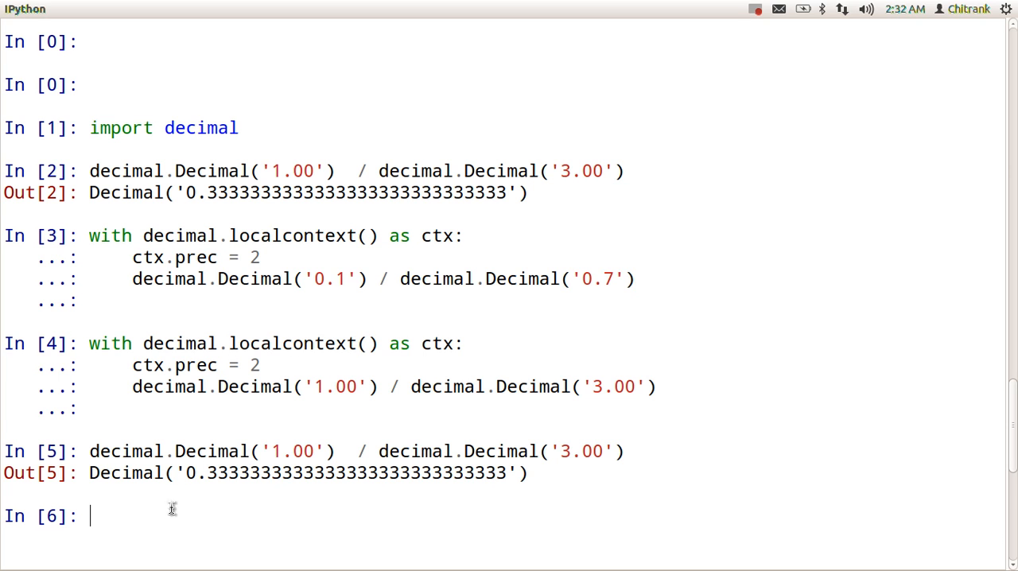
mouse_move(298, 241)
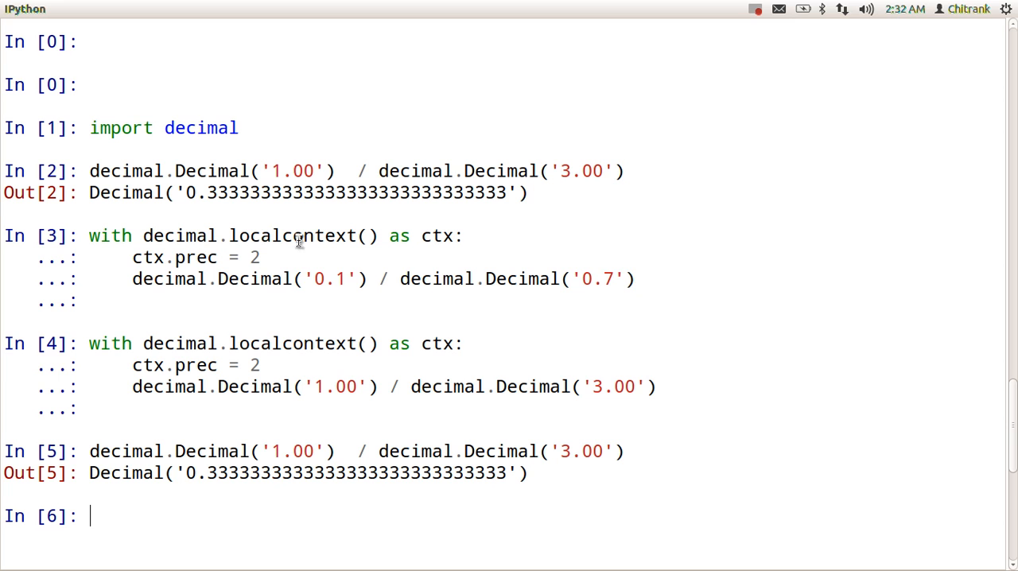
mouse_move(144, 292)
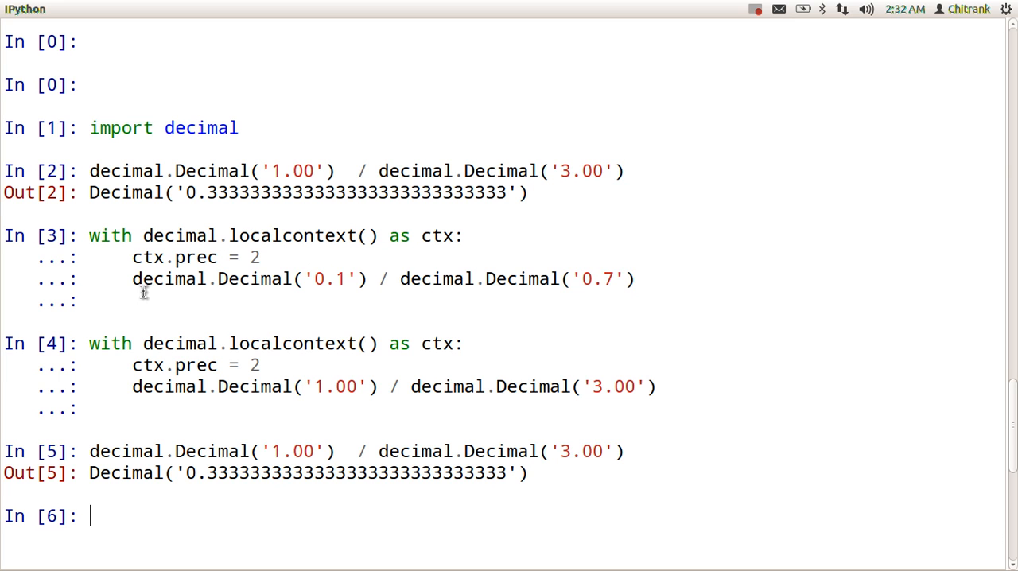
mouse_move(564, 295)
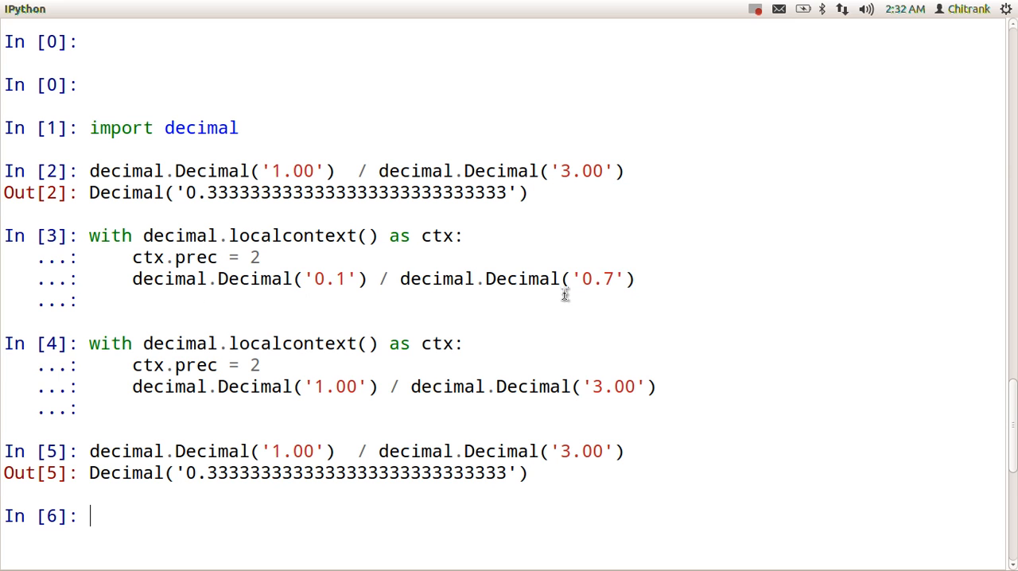
type("print 0.1 + 0.1 + 0.1 - 0.3")
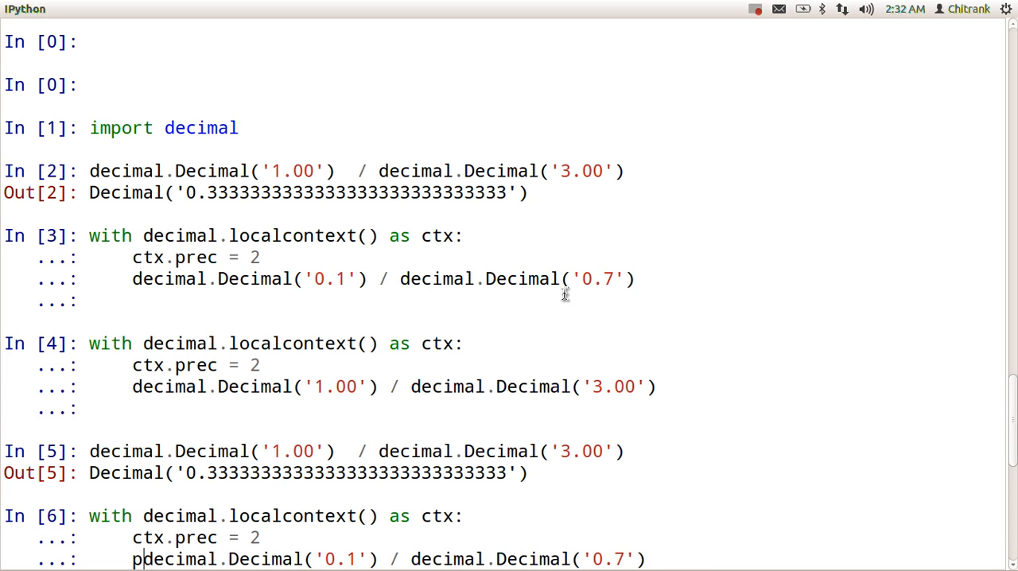
Add print to the precision-2 localcontext division, showing 0.14, then enter Decimal('1.00') / Decimal('3.00').
type("print")
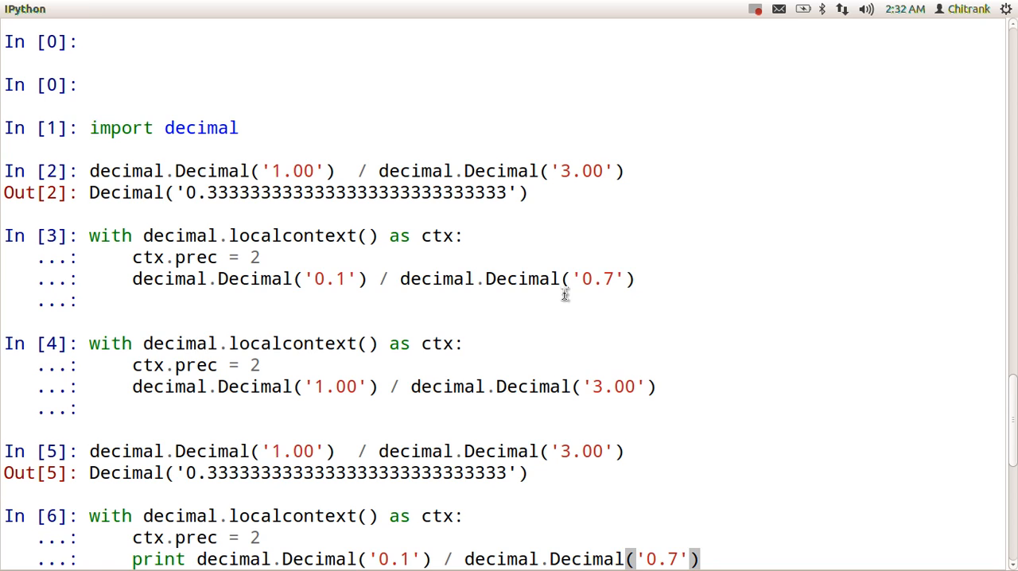
scroll("down", 3)
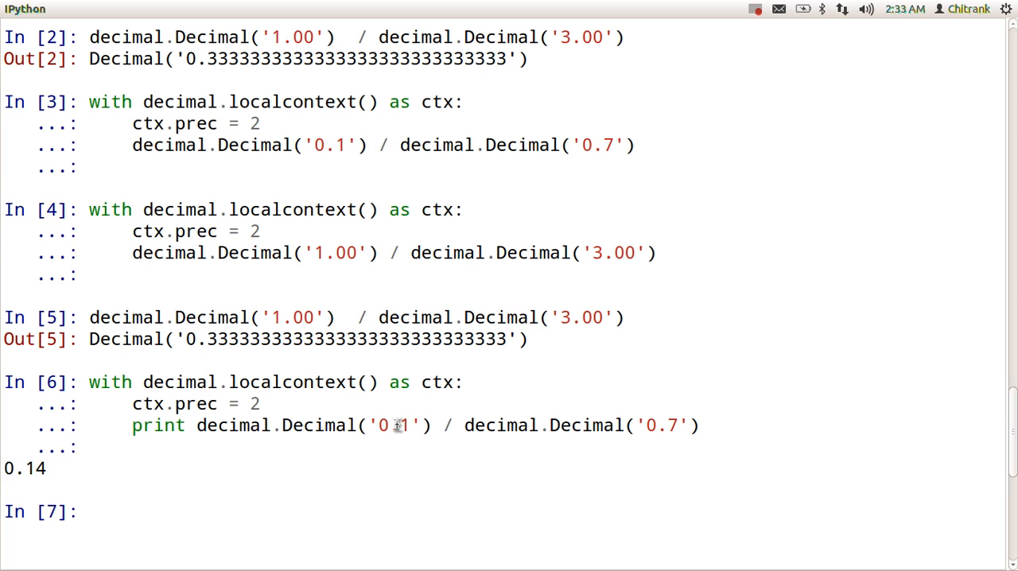
mouse_move(185, 473)
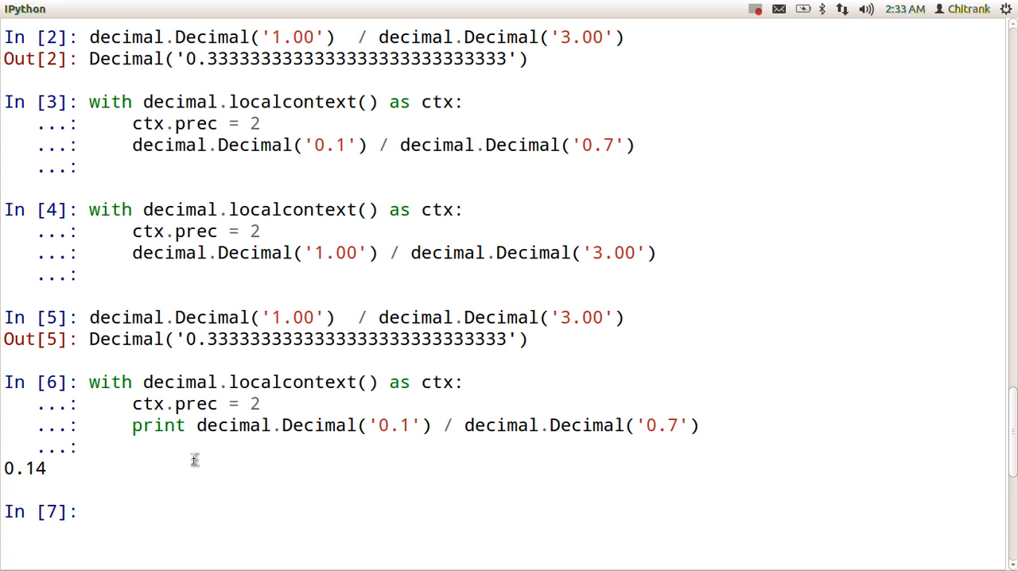
type("decimal.Decimal('1.00')  / decimal.Decimal('3.00')")
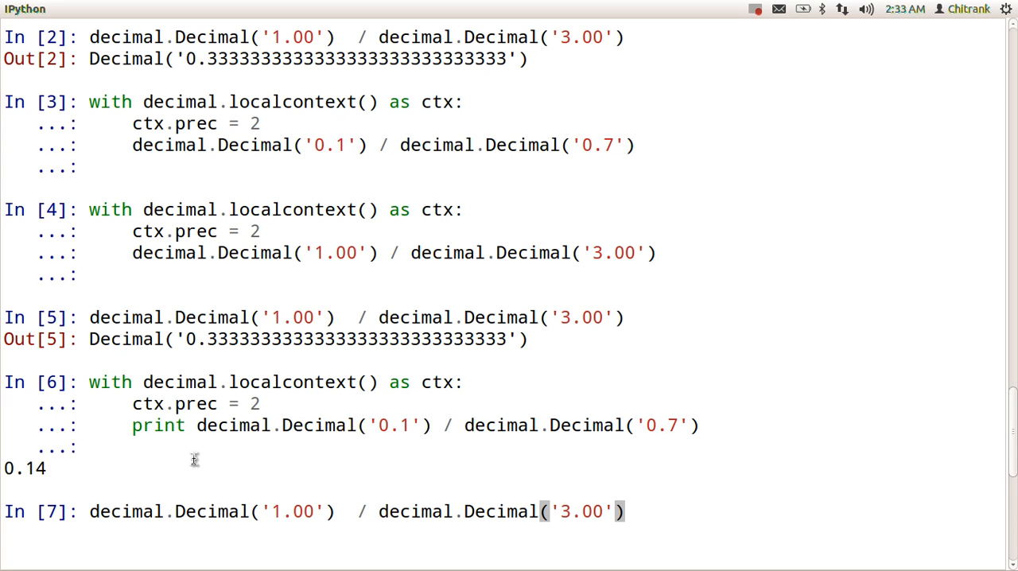
Run Decimal('1.00') / Decimal('3.00') and highlight the 0.3333333333333333333333333333 result digits.
key("Return")
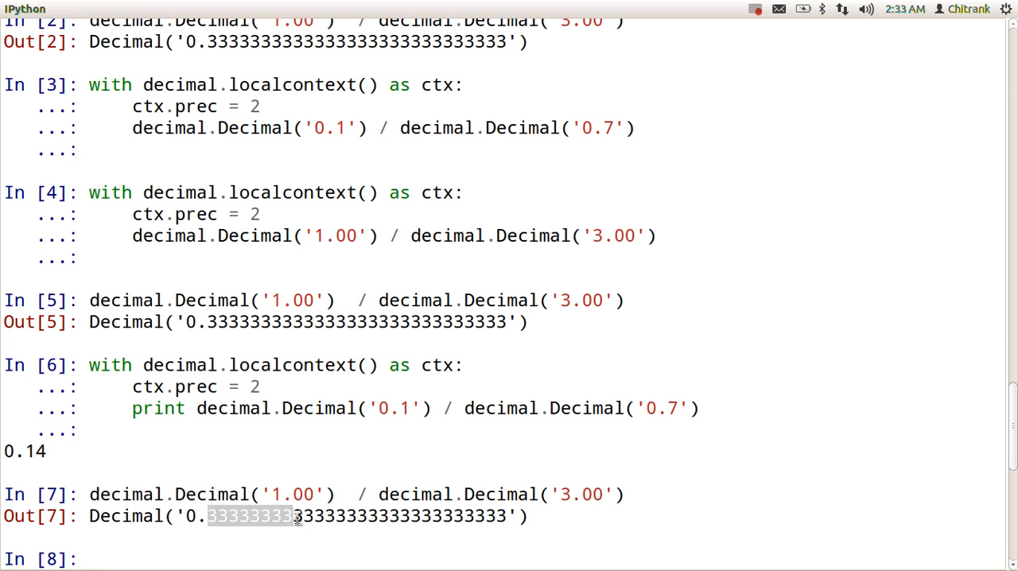
left_click_drag(299, 515, 198, 515)
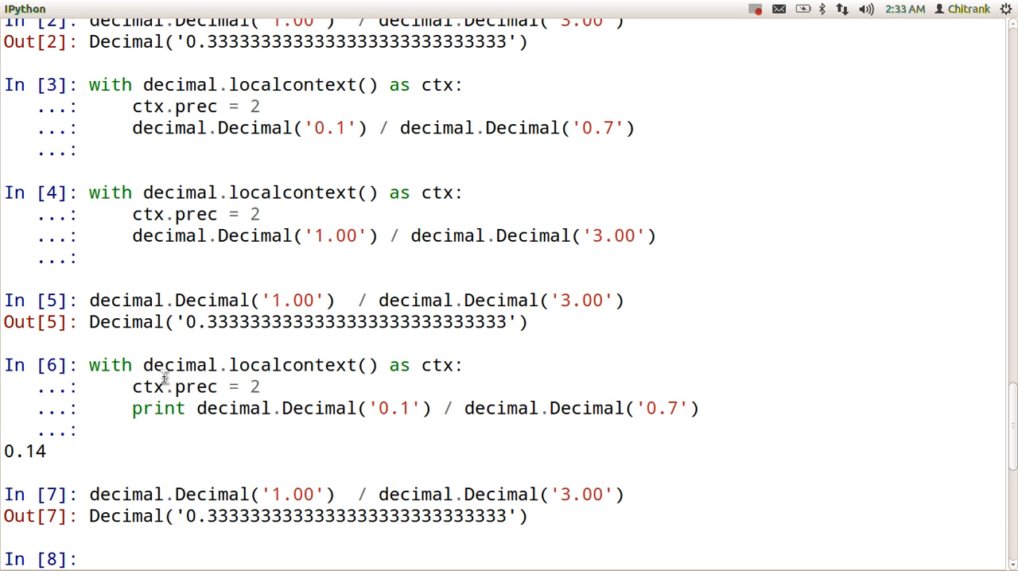
mouse_move(251, 360)
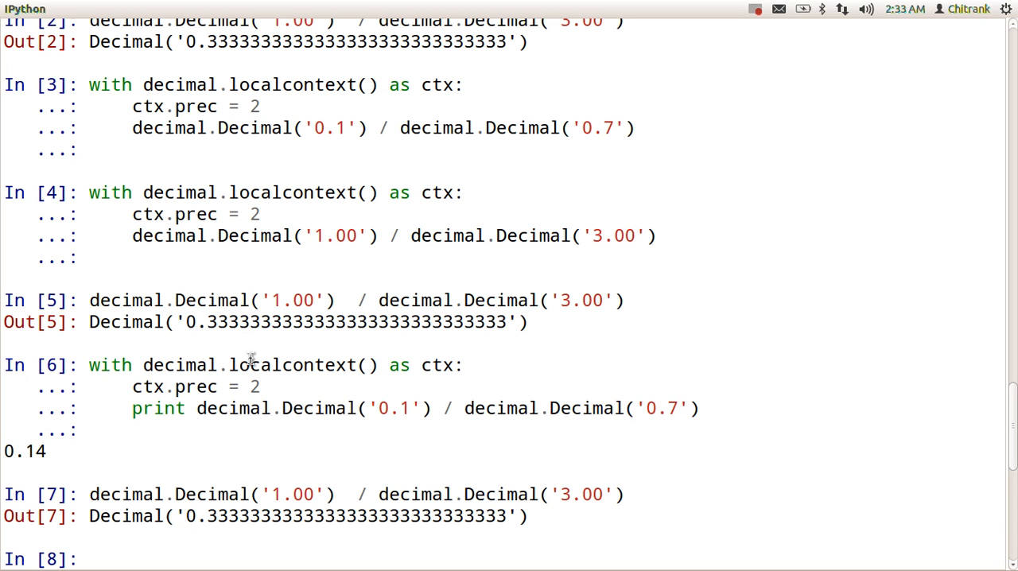
mouse_move(715, 410)
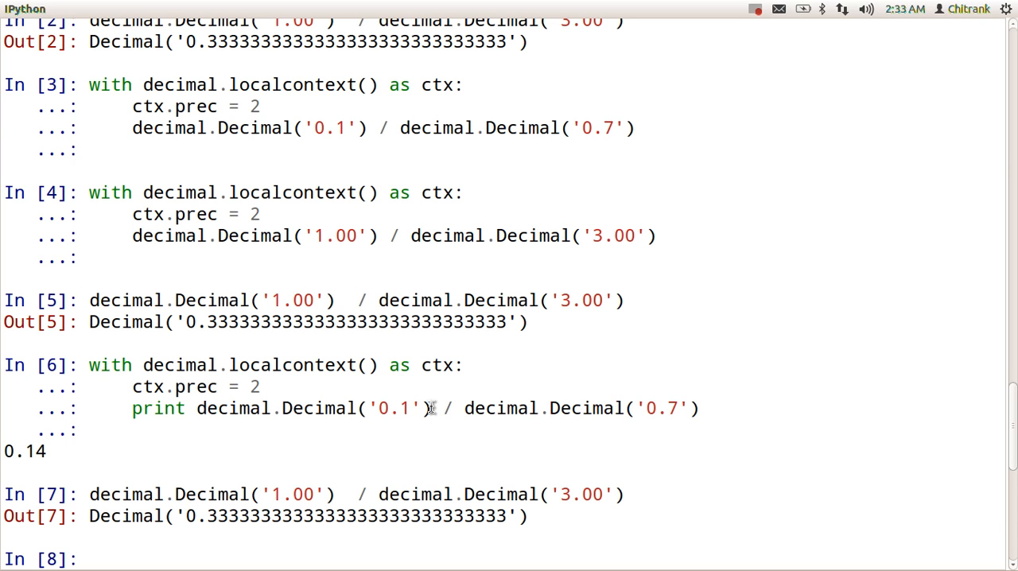
mouse_move(724, 38)
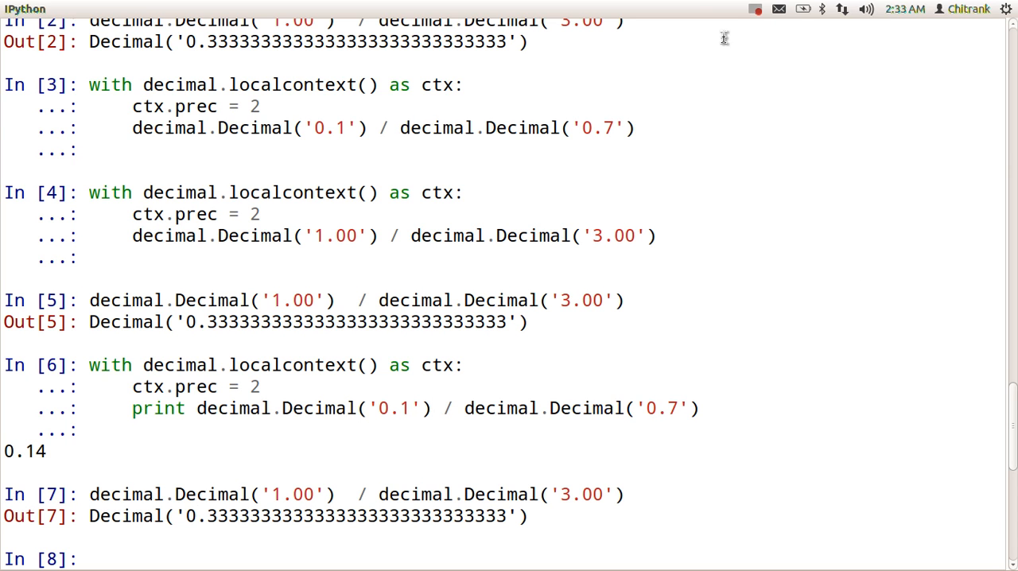
mouse_move(756, 11)
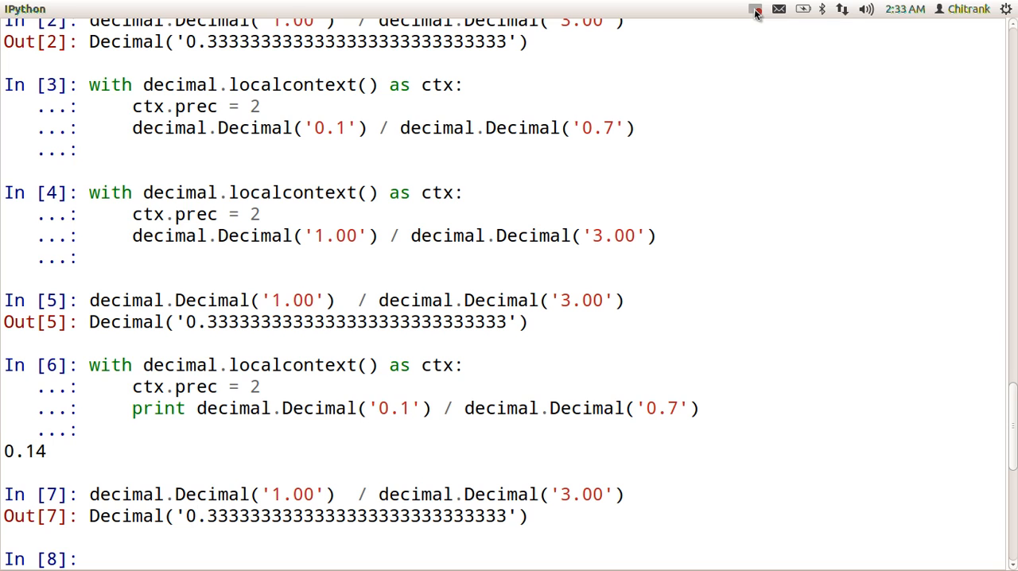